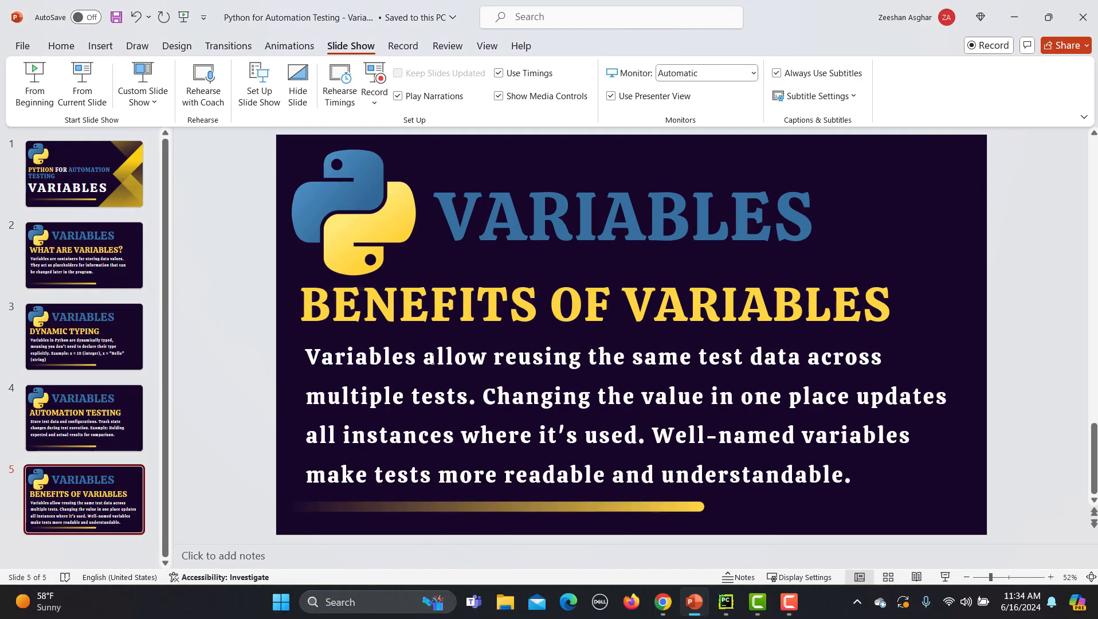
Step: Switch from the PowerPoint slideshow to PyCharm with the Selenium script
left_click(726, 602)
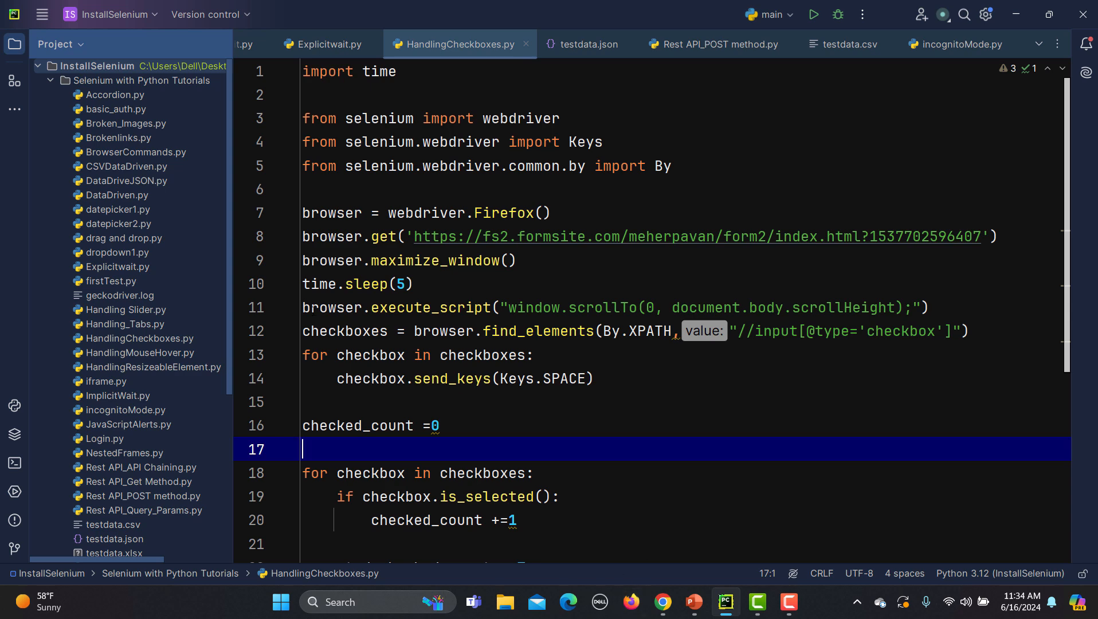
Step: Start a new Pure Python project named PythonForAutomationTesting with a welcome script
left_click(42, 13)
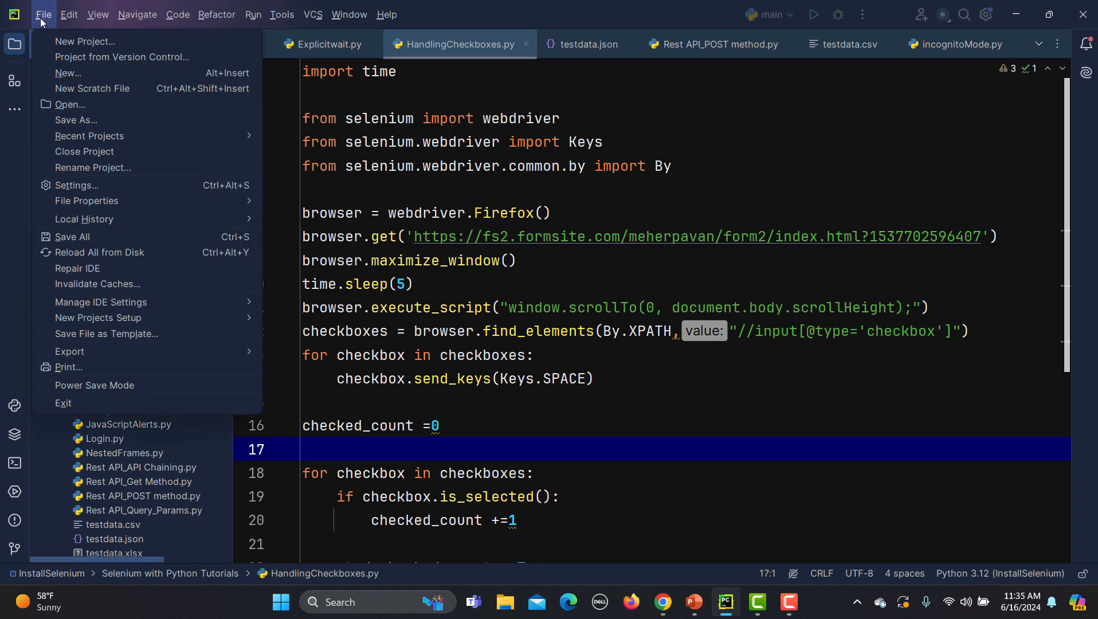
left_click(85, 42)
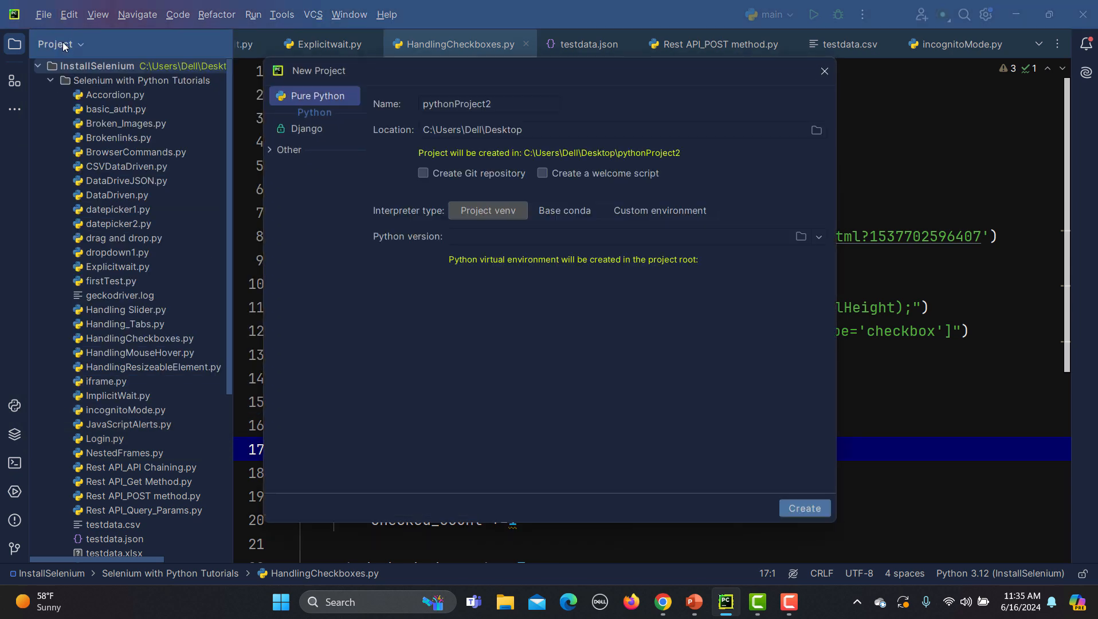
left_click(488, 104)
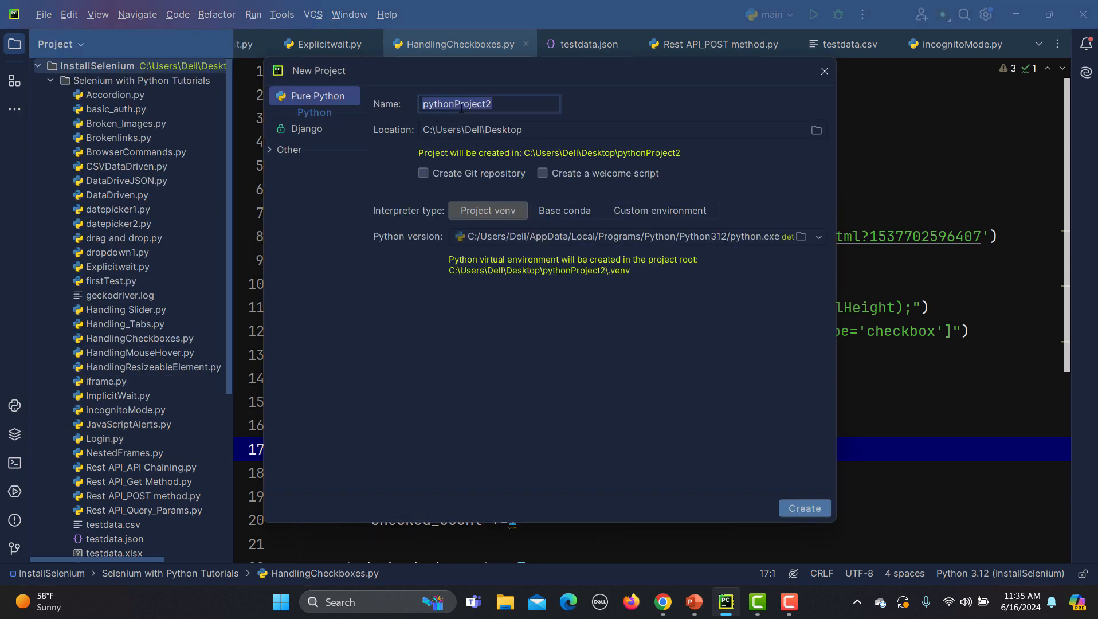
type("PythonForAu")
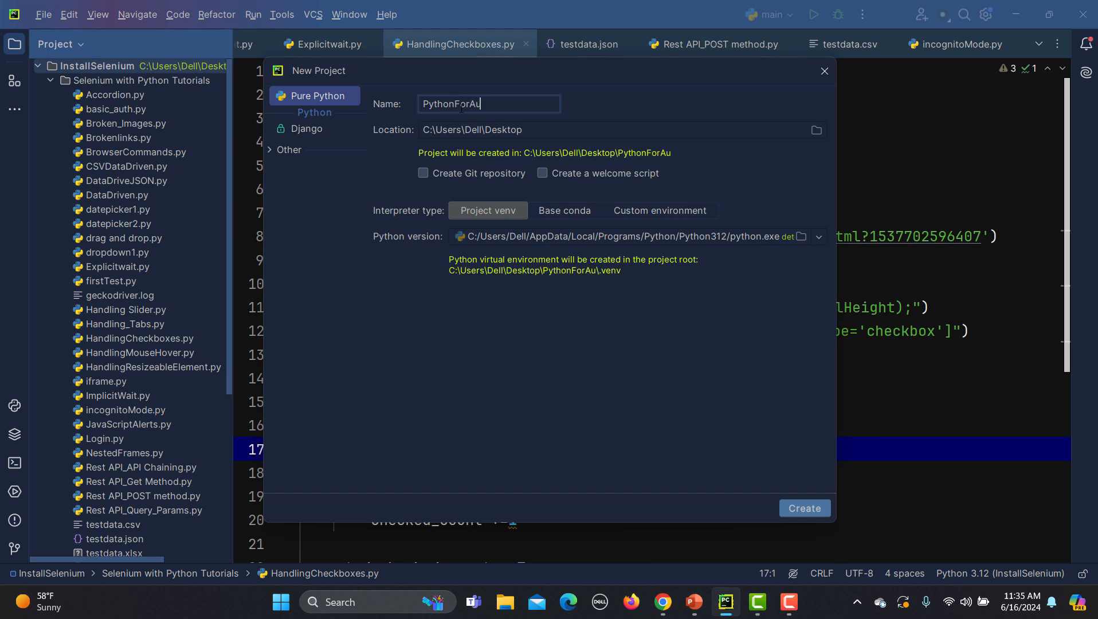
type("tomationTes")
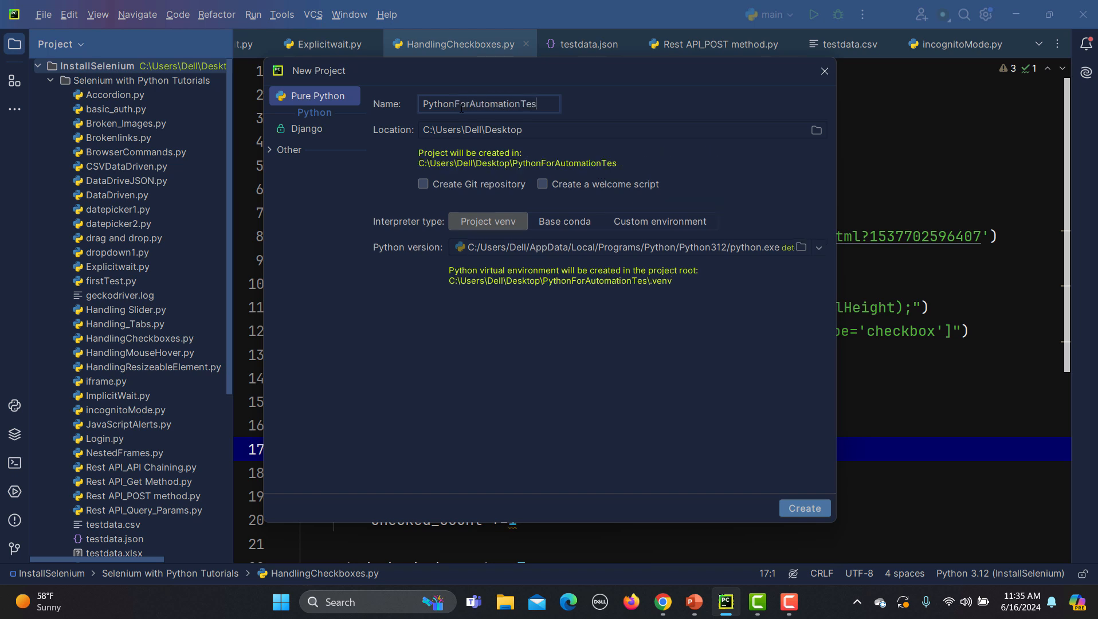
type("ting")
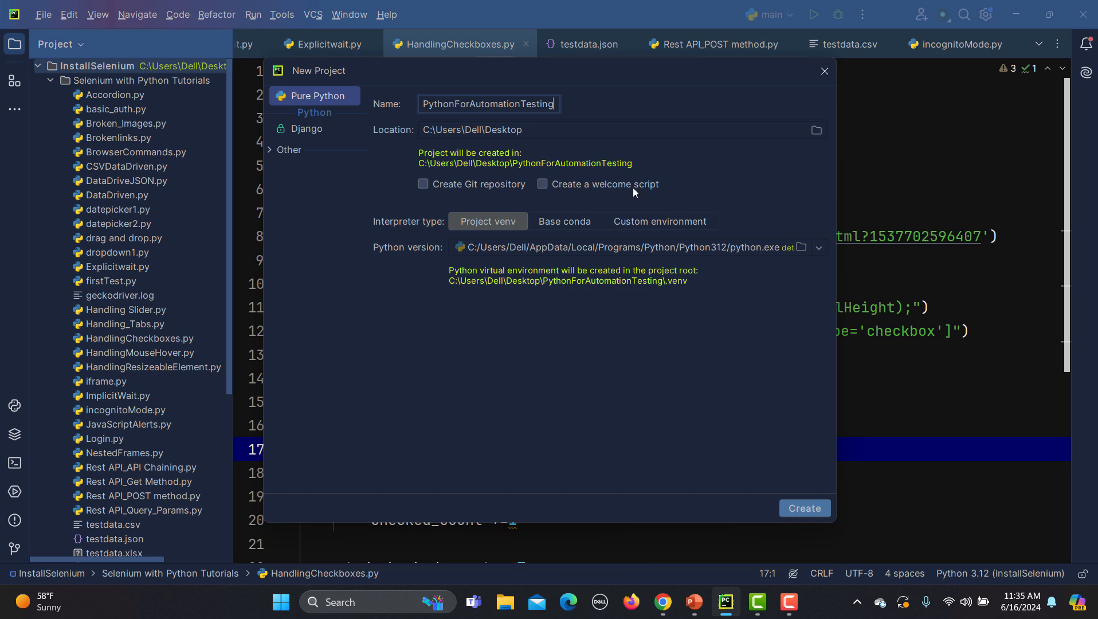
left_click(542, 184)
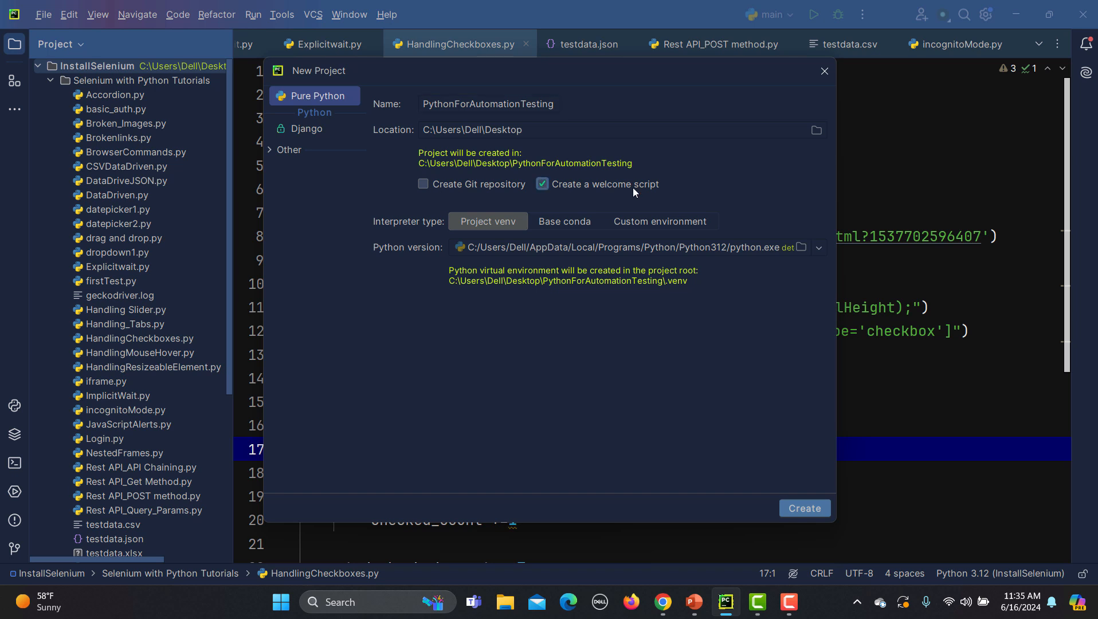
mouse_move(420, 287)
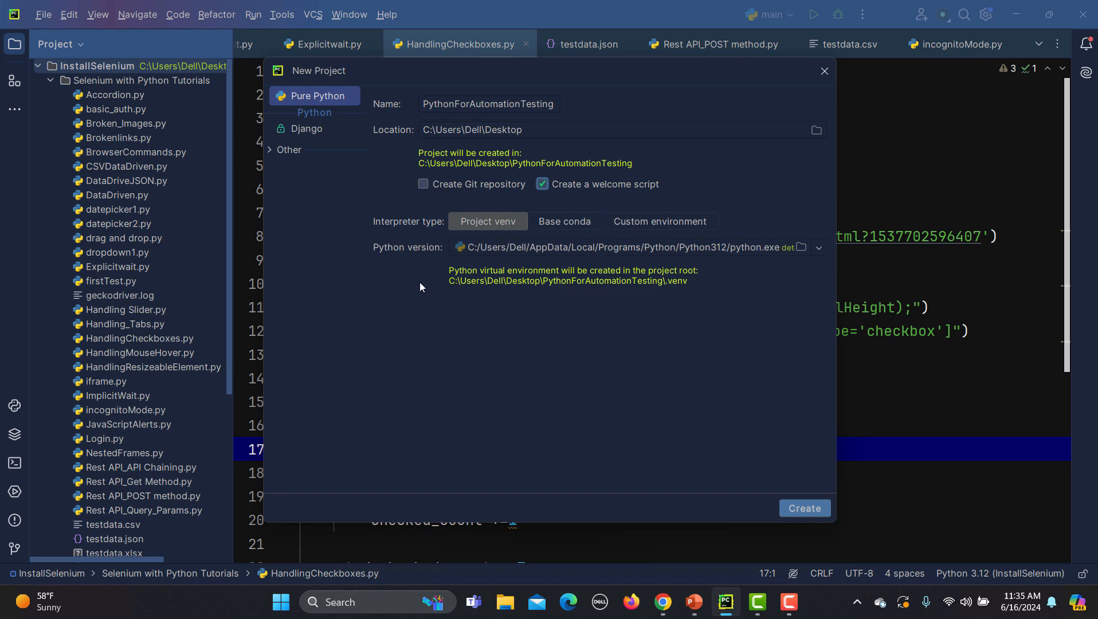
mouse_move(592, 337)
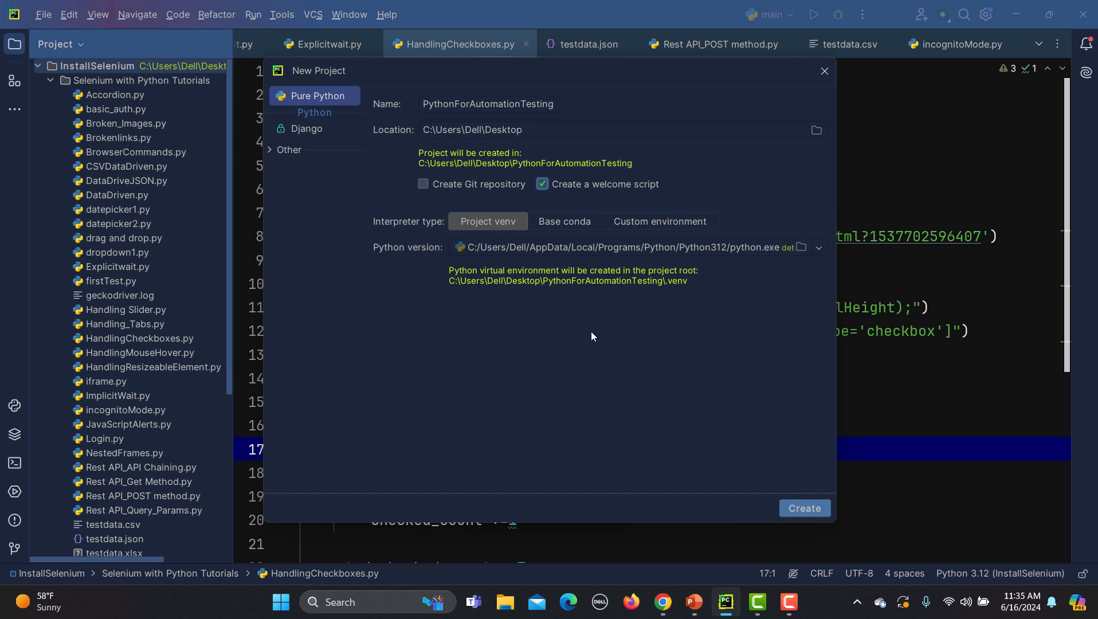
mouse_move(805, 508)
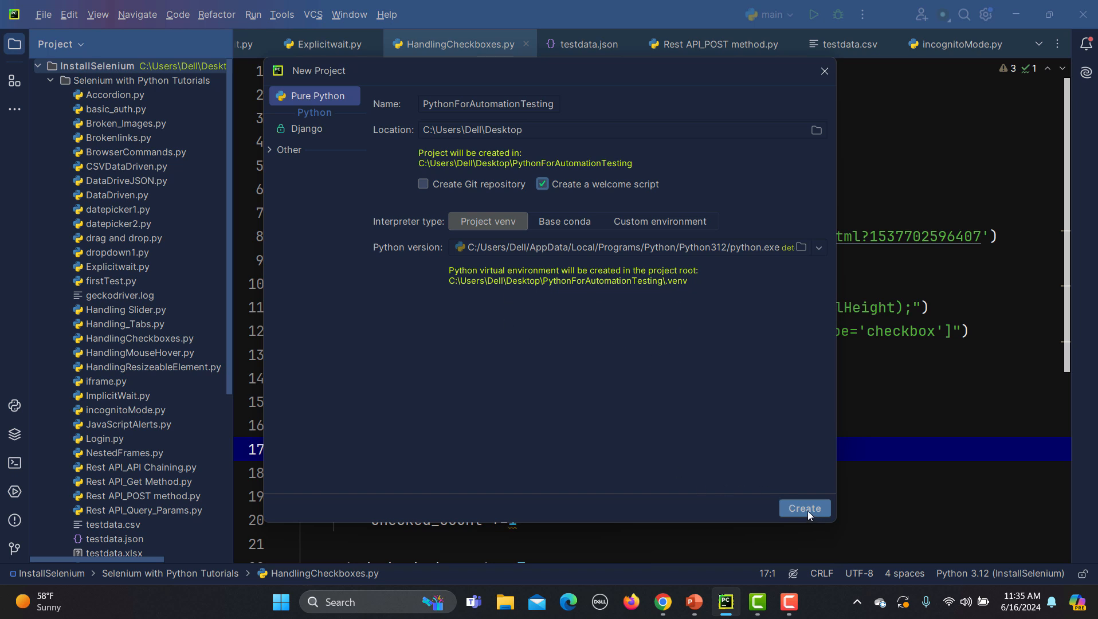
mouse_move(778, 504)
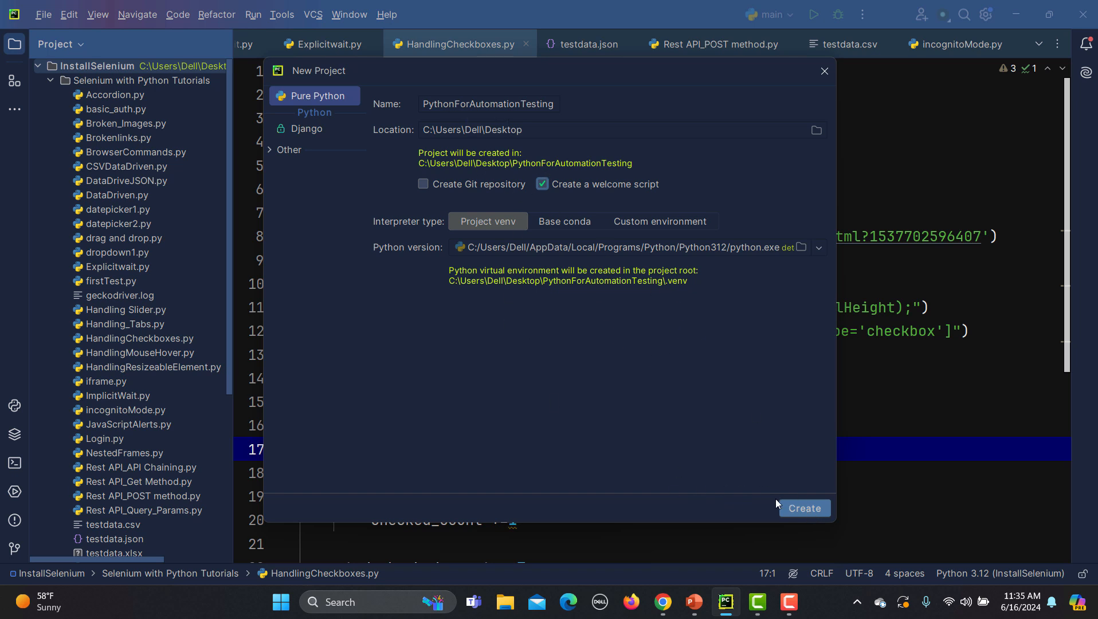
Step: Create PythonForAutomationTesting and open it in the current window
left_click(804, 508)
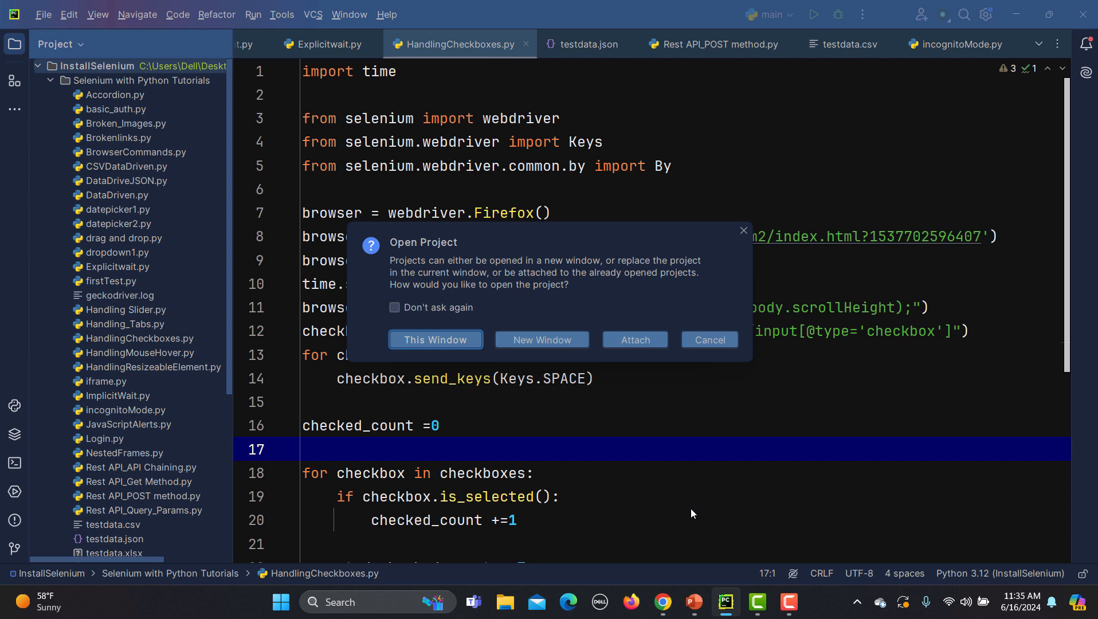
mouse_move(311, 309)
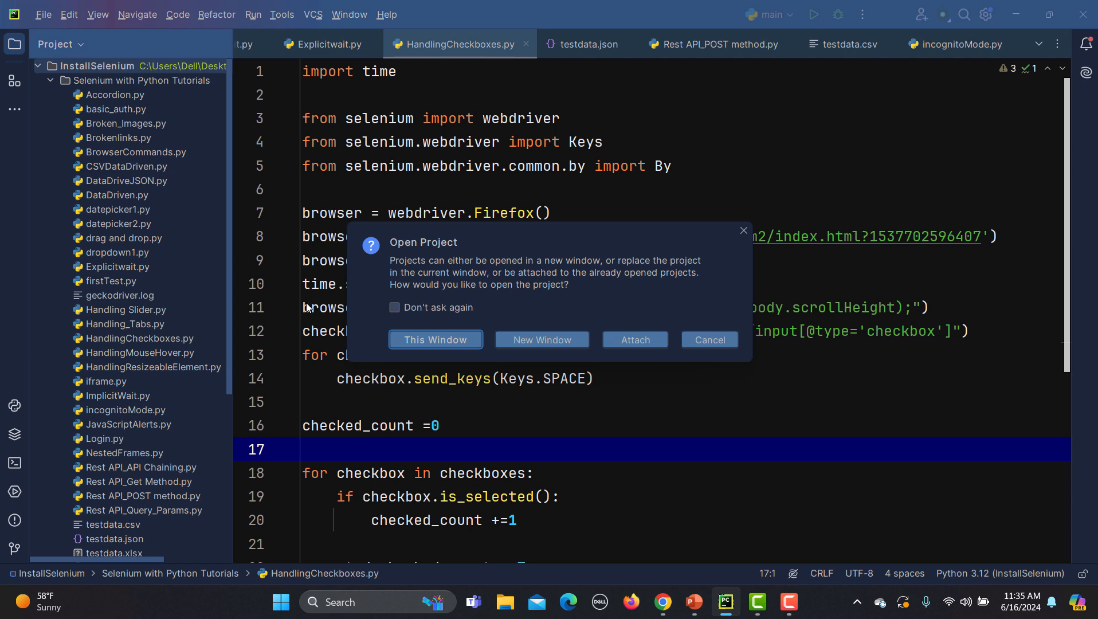
mouse_move(148, 228)
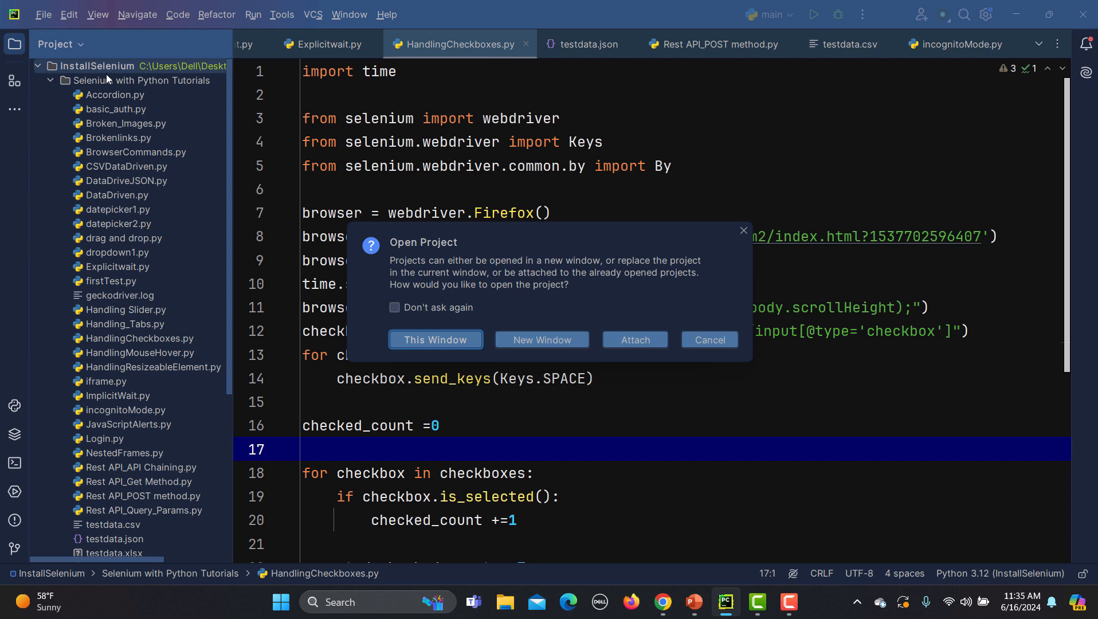
mouse_move(403, 334)
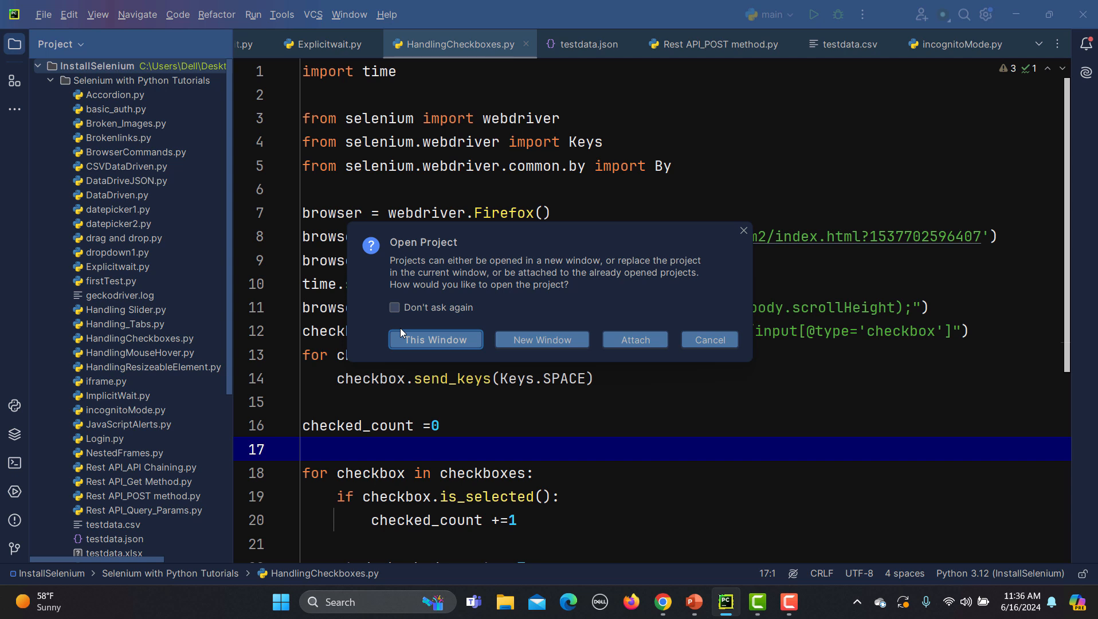
mouse_move(524, 348)
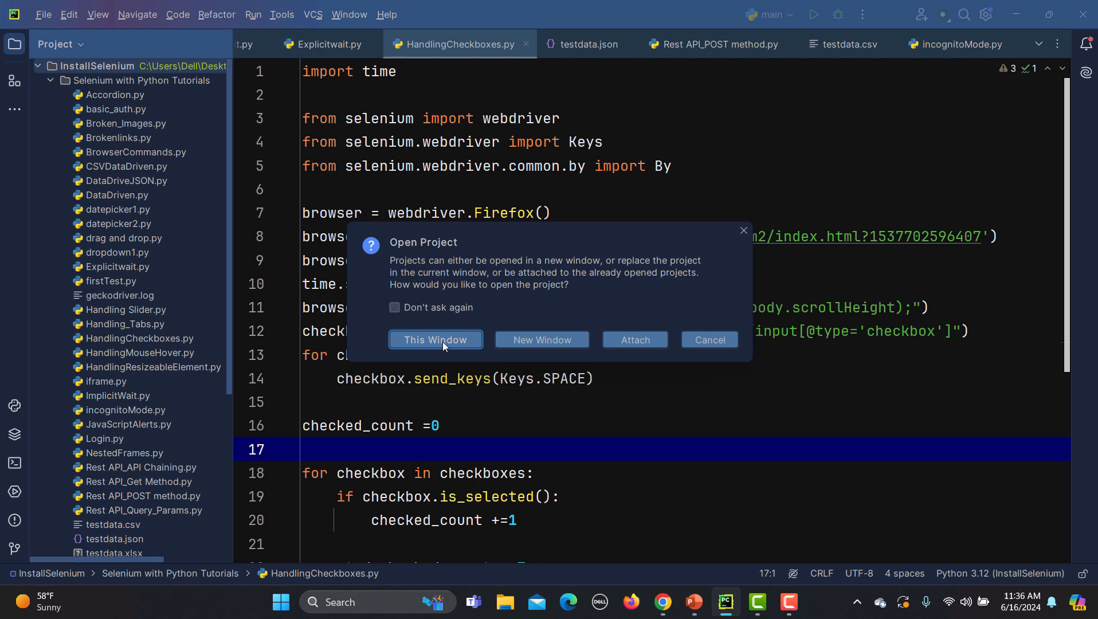
left_click(435, 340)
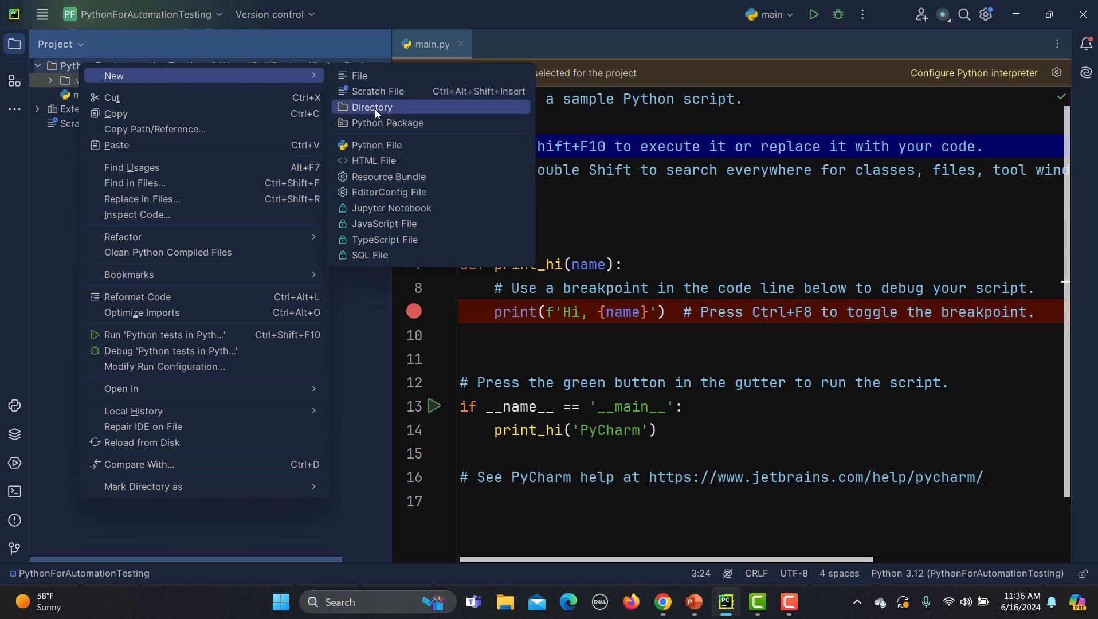
Step: Add a Tutorials directory to the project and start a new Python file in it
left_click(372, 107)
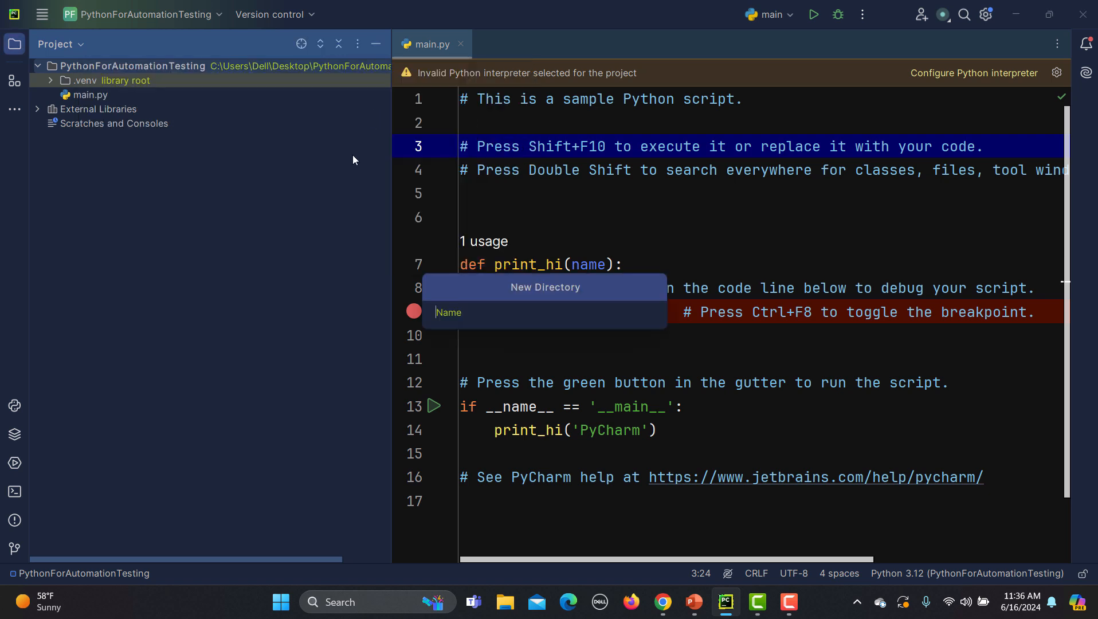
type("Tut")
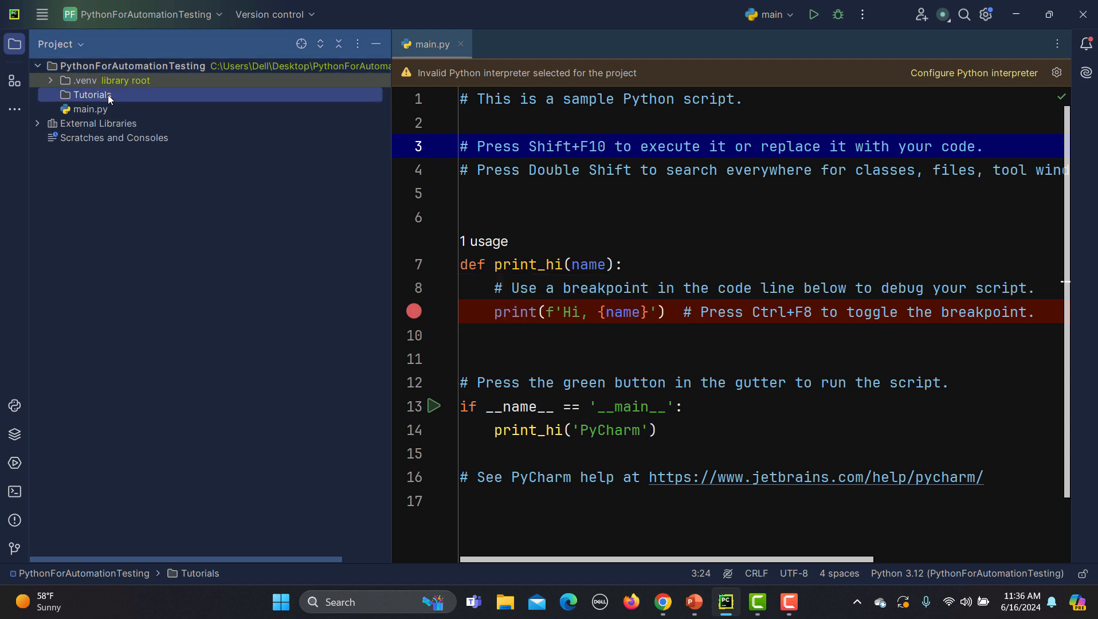
right_click(90, 94)
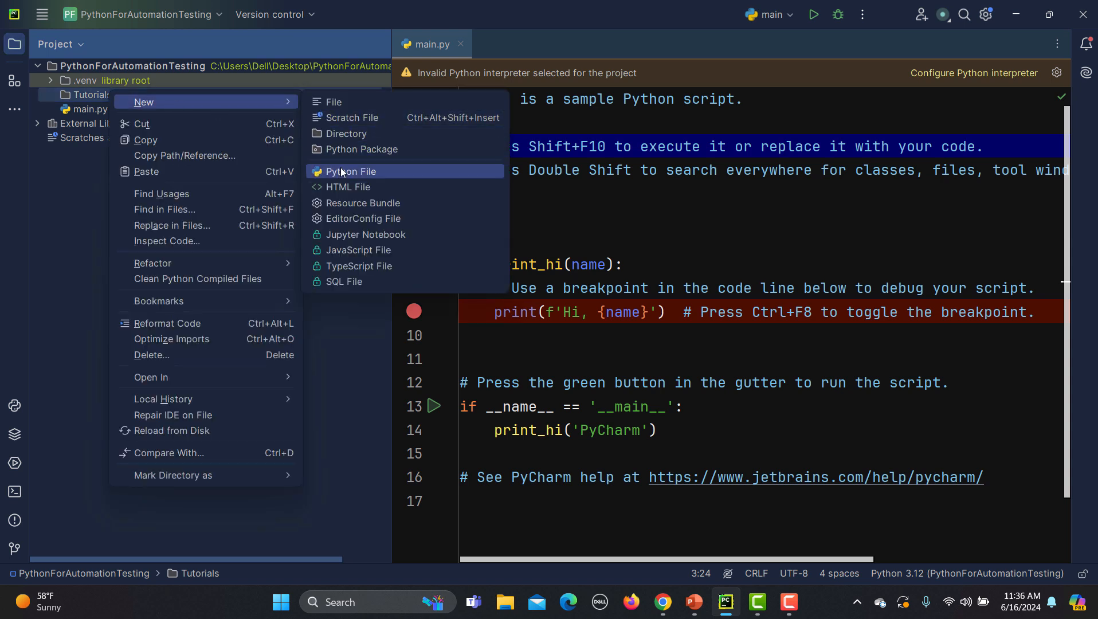
left_click(350, 171)
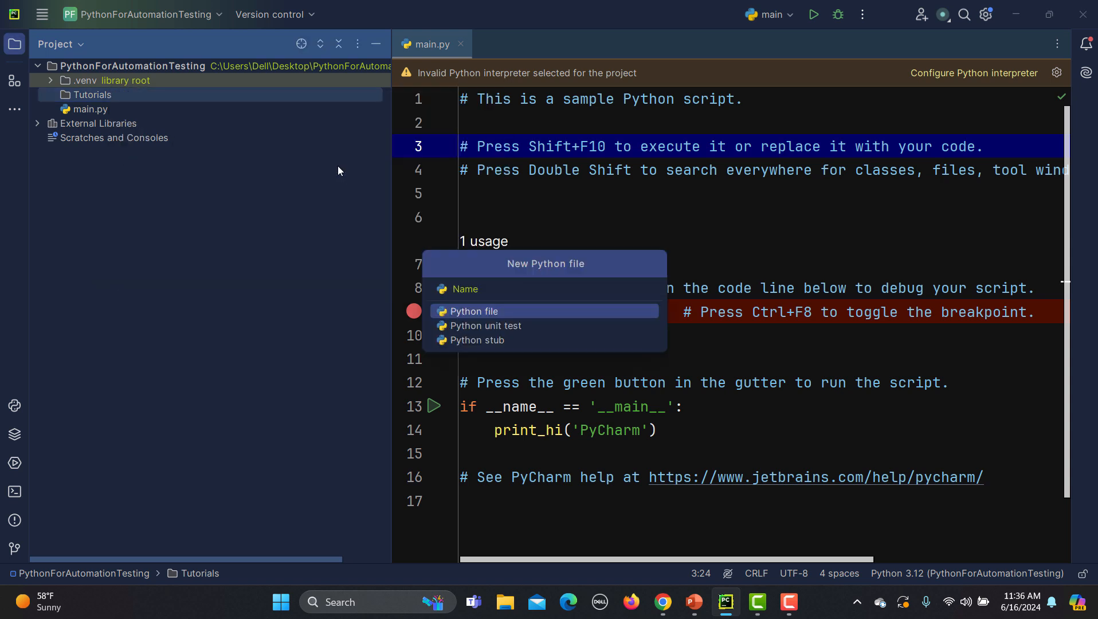
Step: Name the new file Intro_Variables and close the main.py tab
type("Variables")
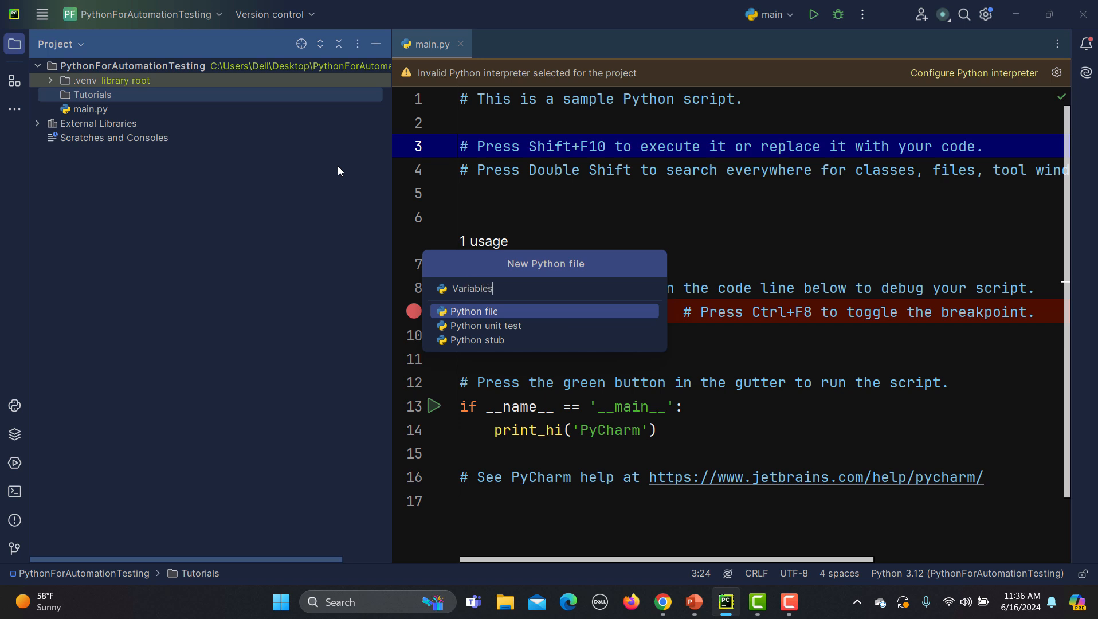
type("IN")
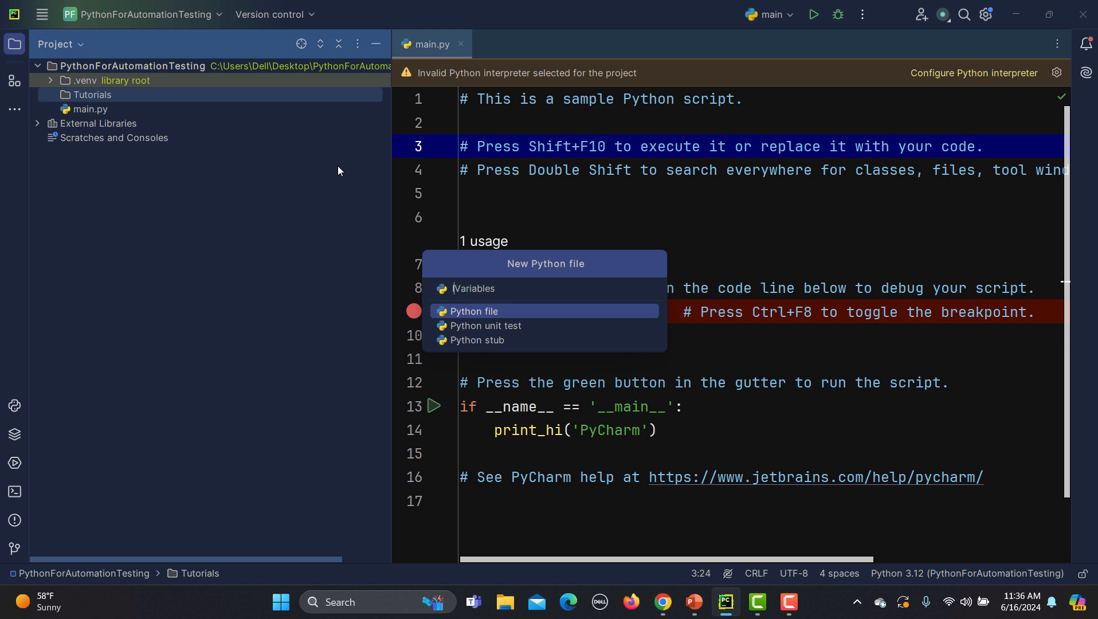
type("Intro")
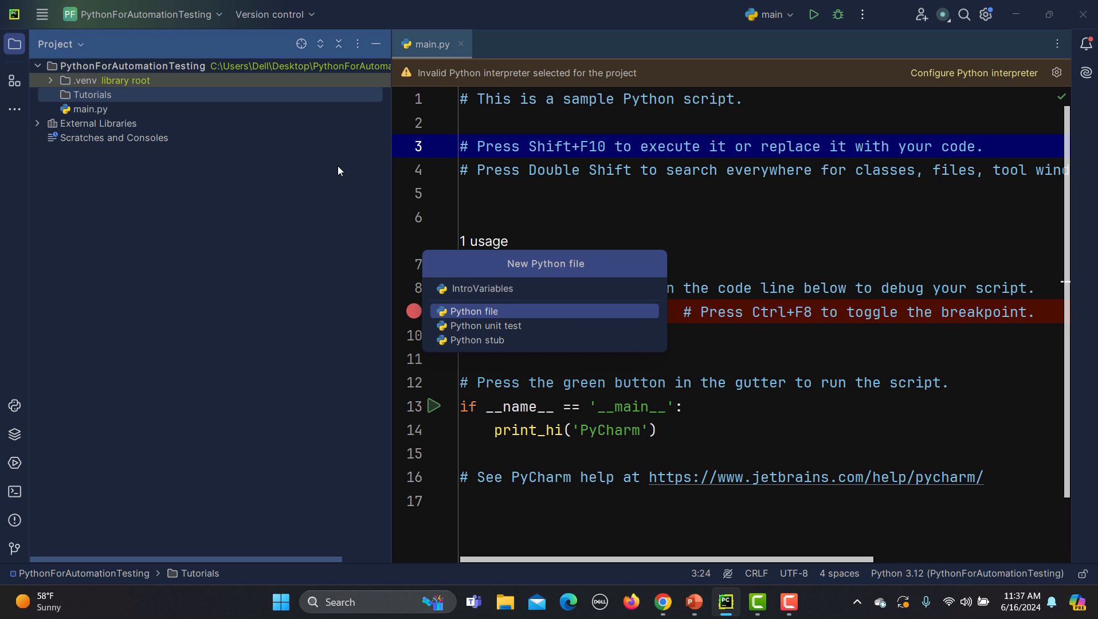
left_click(474, 311)
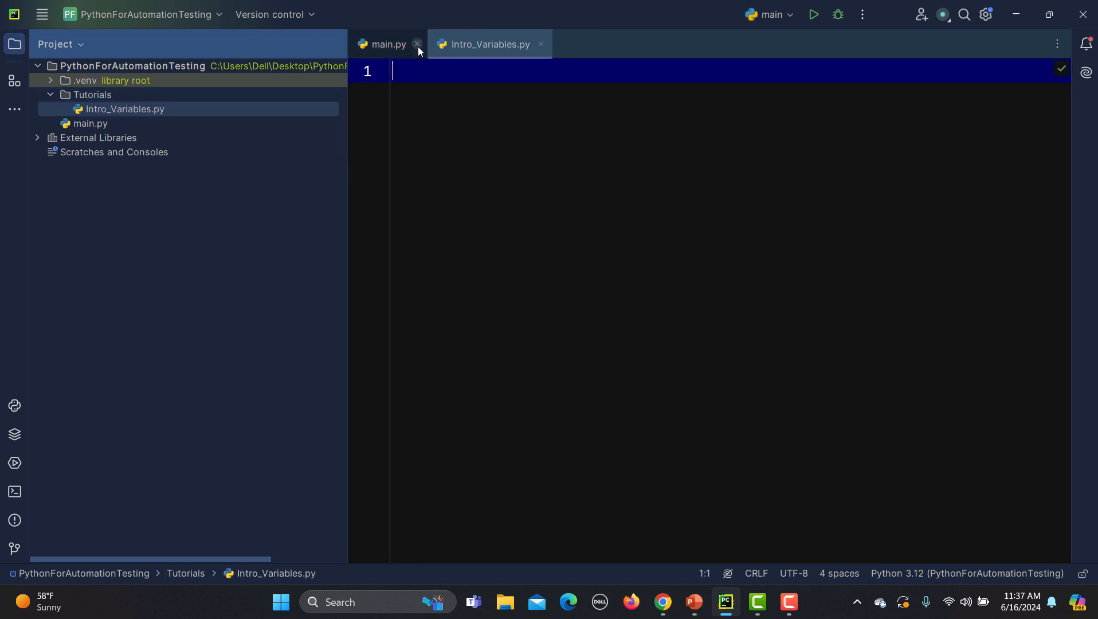
left_click(417, 44)
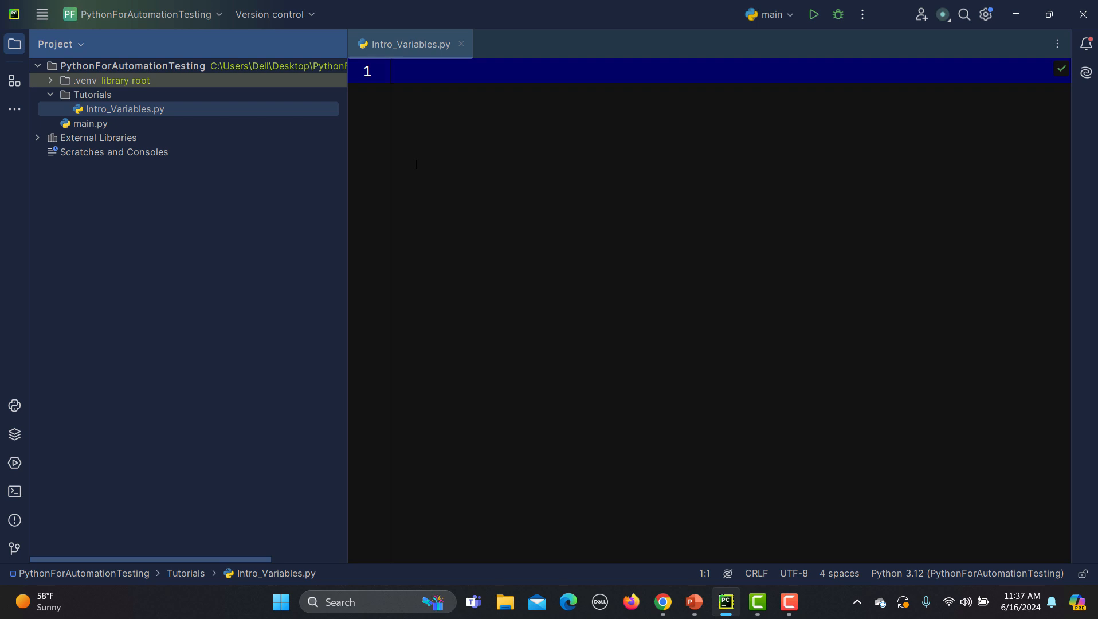
Step: Write x = 10; on line 1 and select the Python 3.12 (venv) interpreter
type("x 1=")
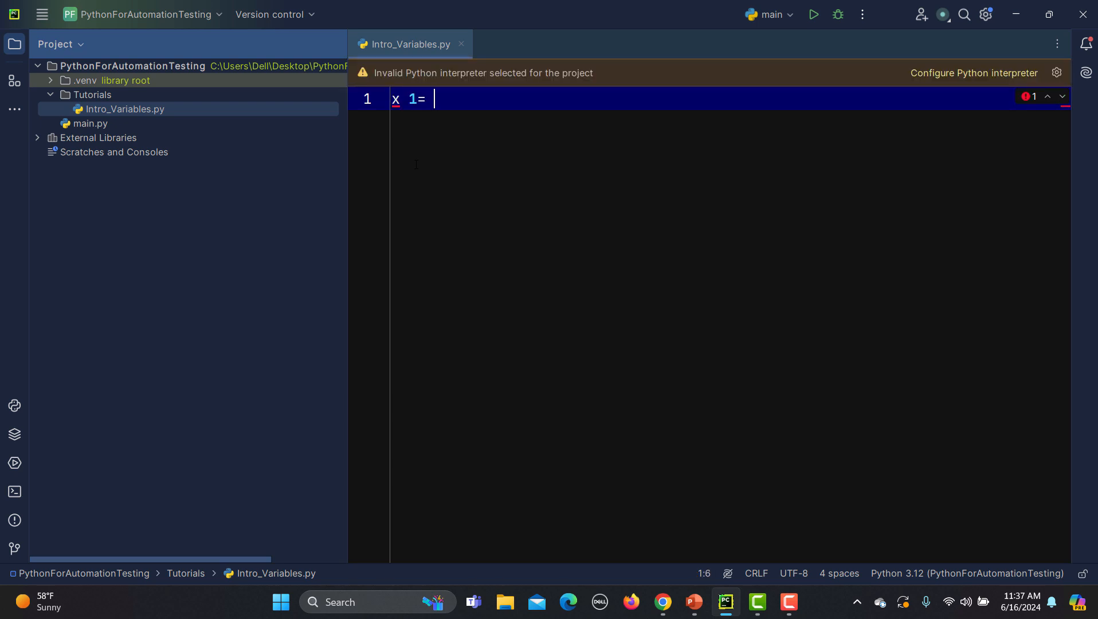
key("BackSpace")
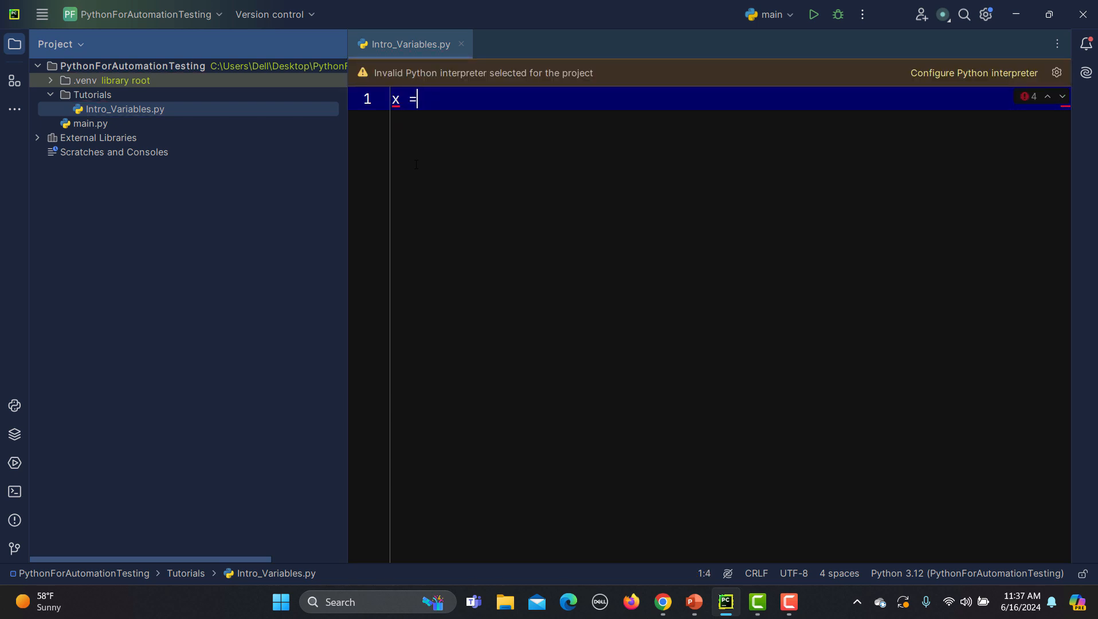
type("10;")
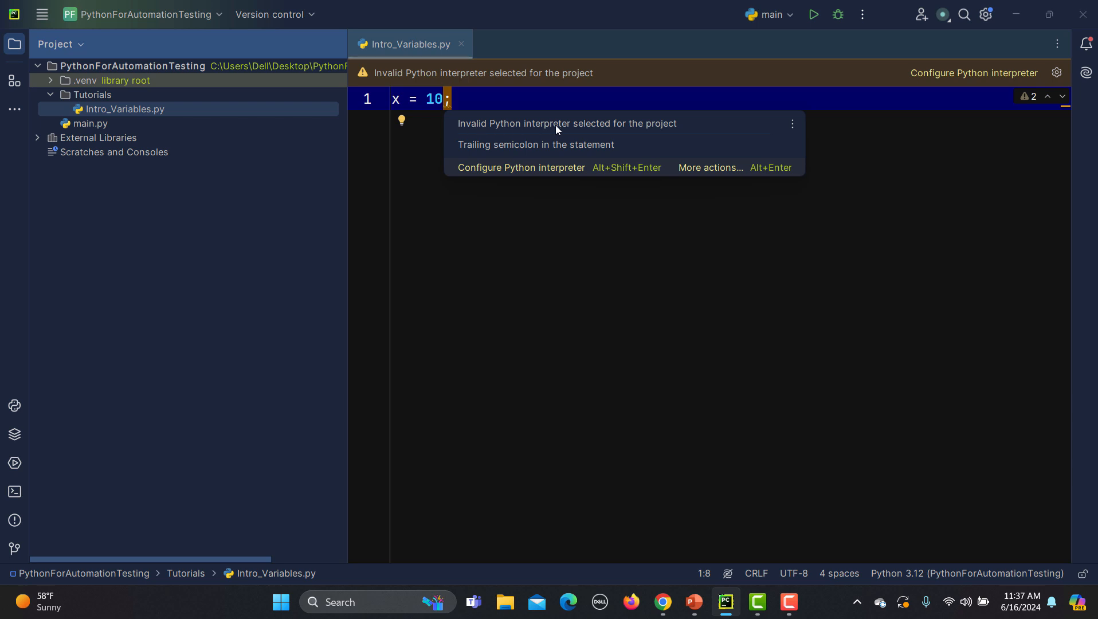
mouse_move(656, 130)
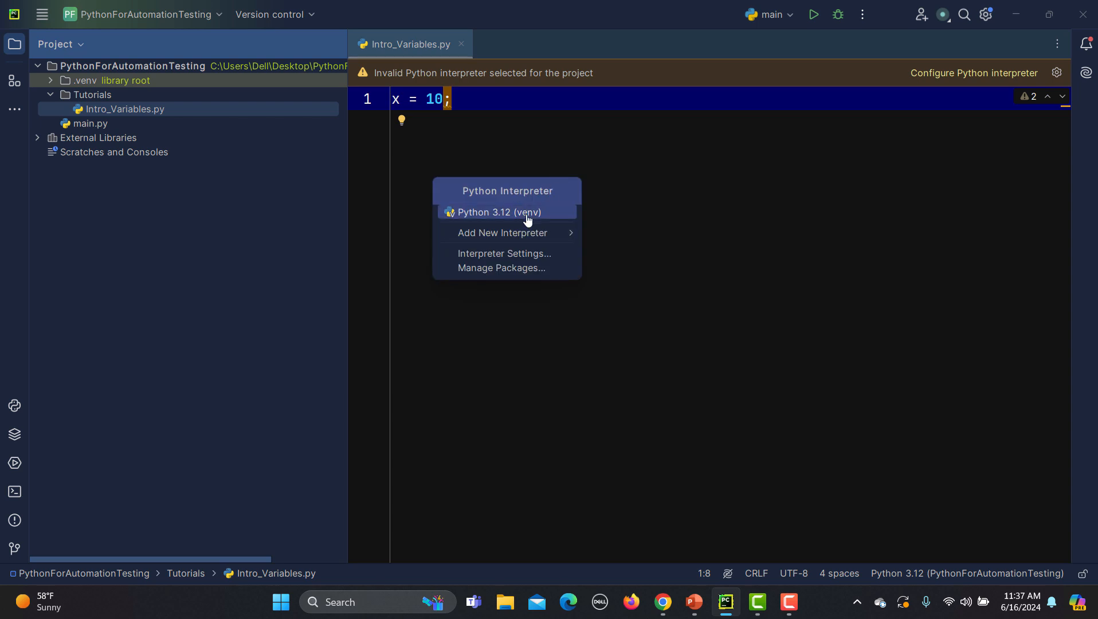
left_click(499, 212)
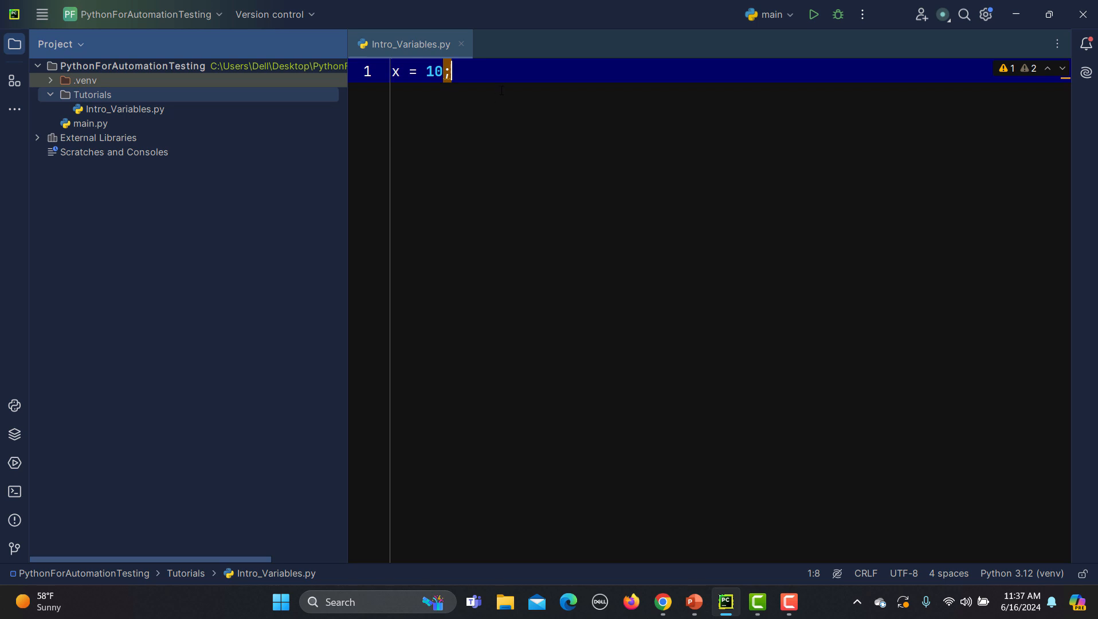
Step: Add the line z = "Testing Funda"; below x = 10
key("Enter")
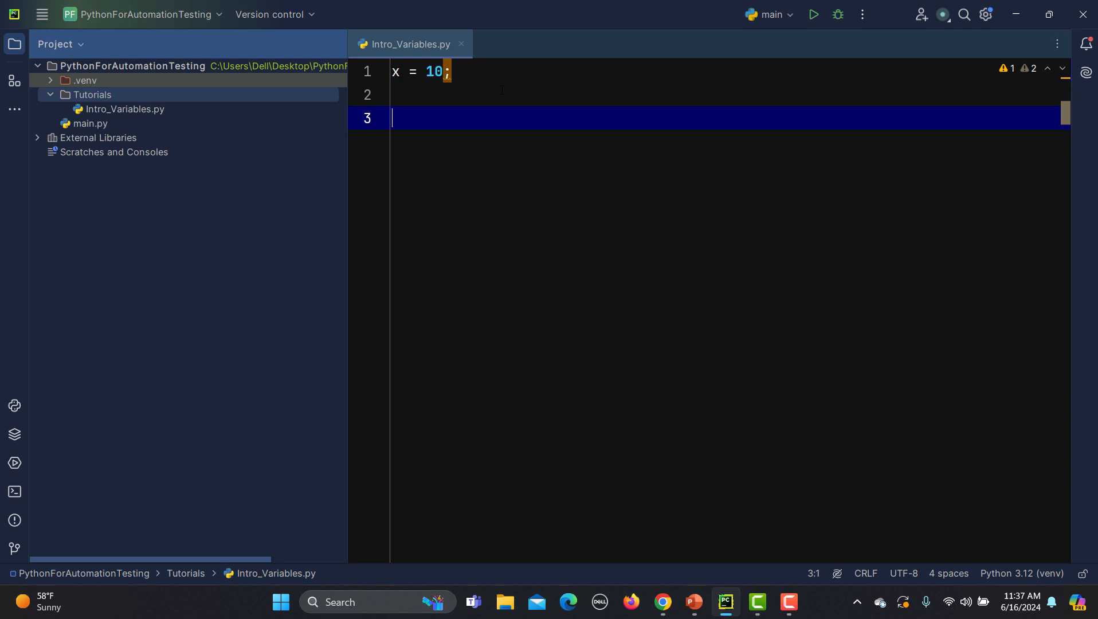
type("z =")
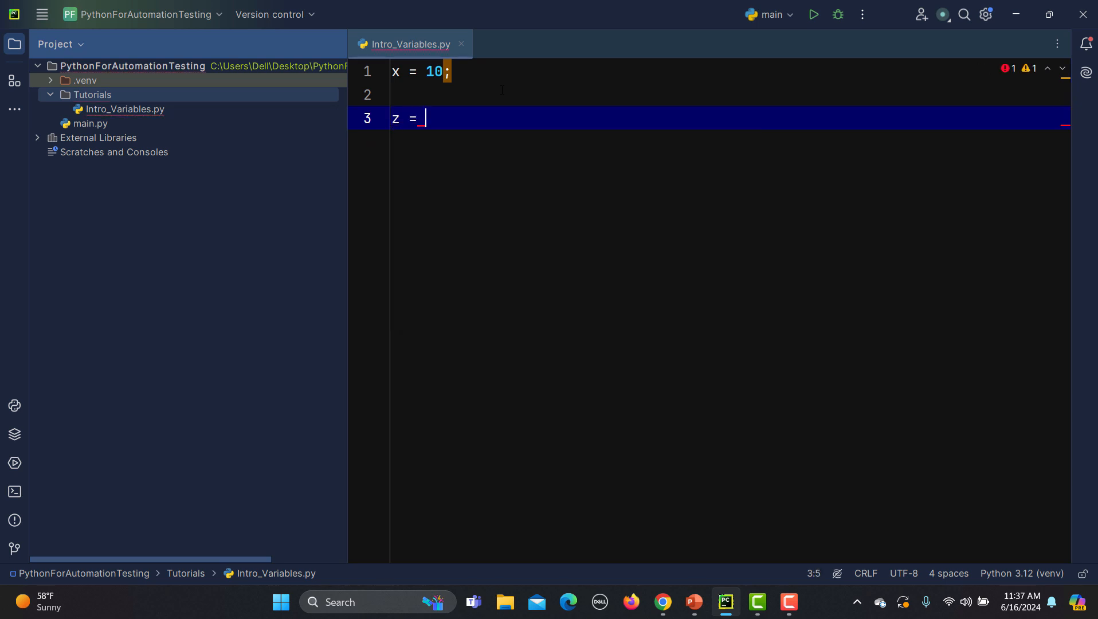
type("\"")
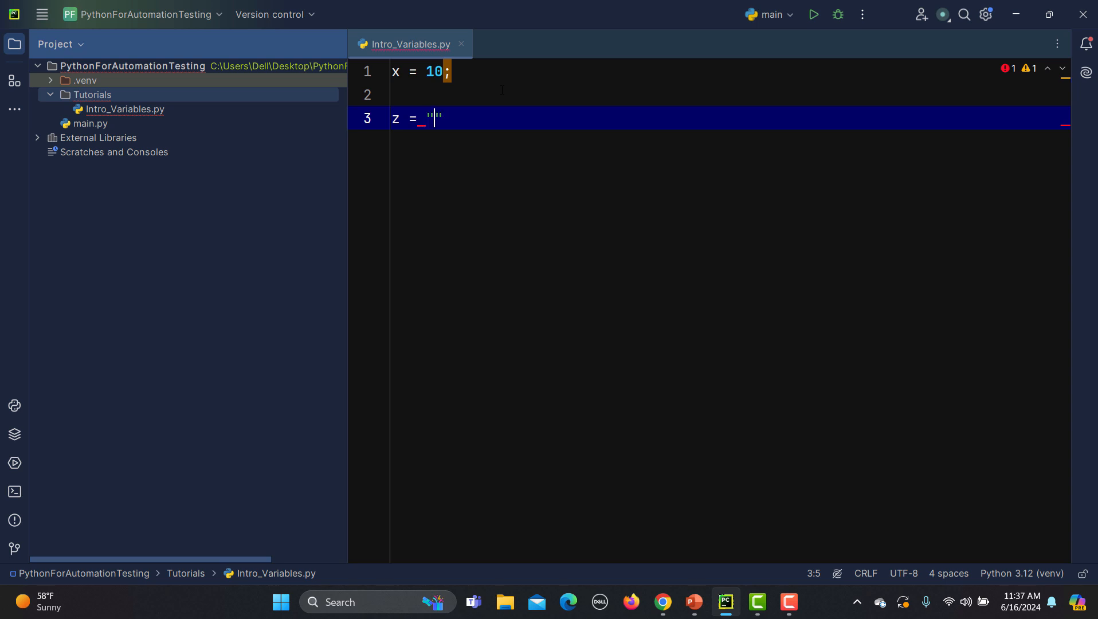
type("Z")
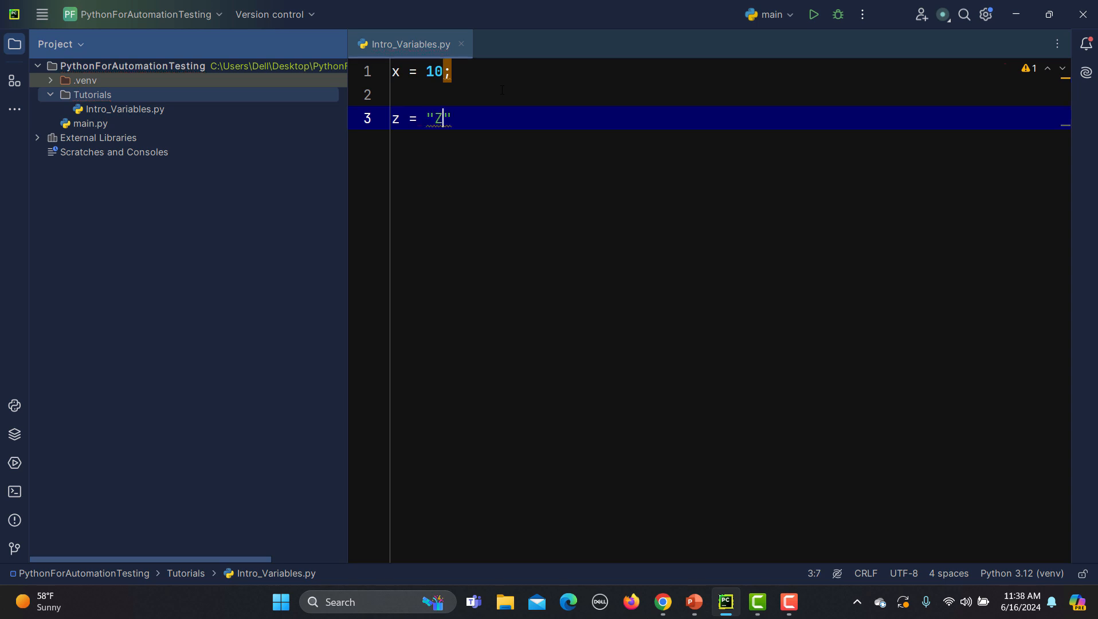
type("esting Fun")
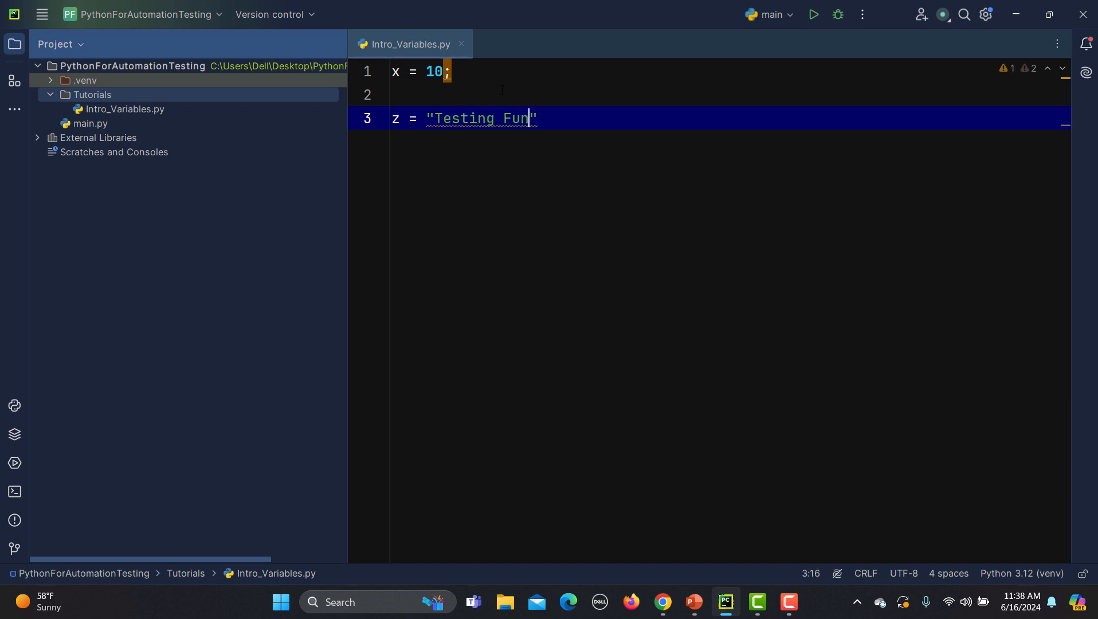
type("da")
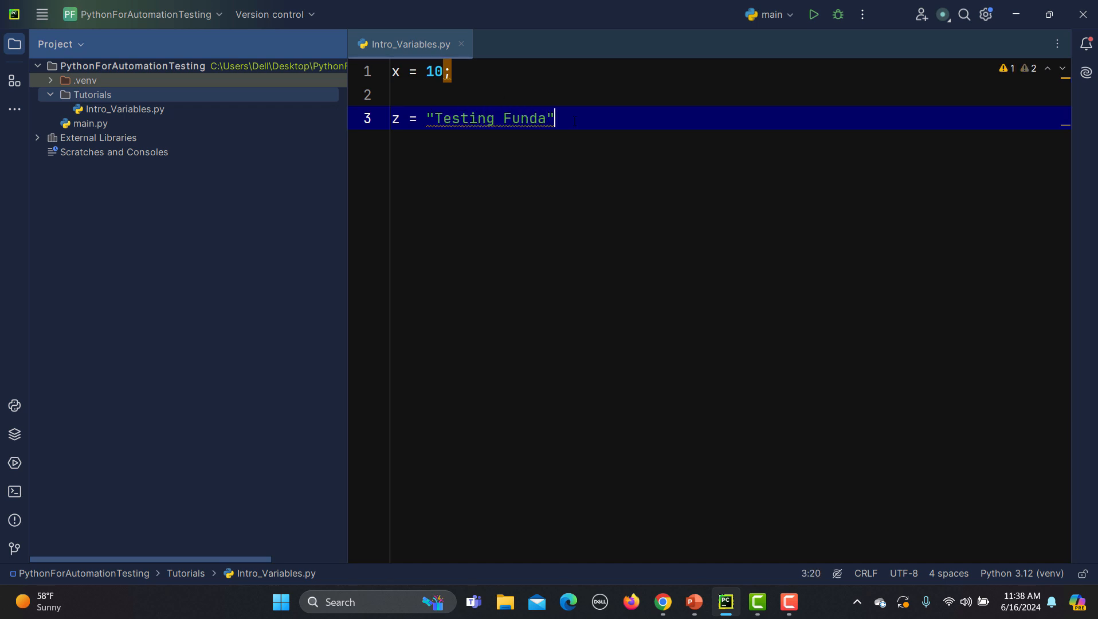
type(";")
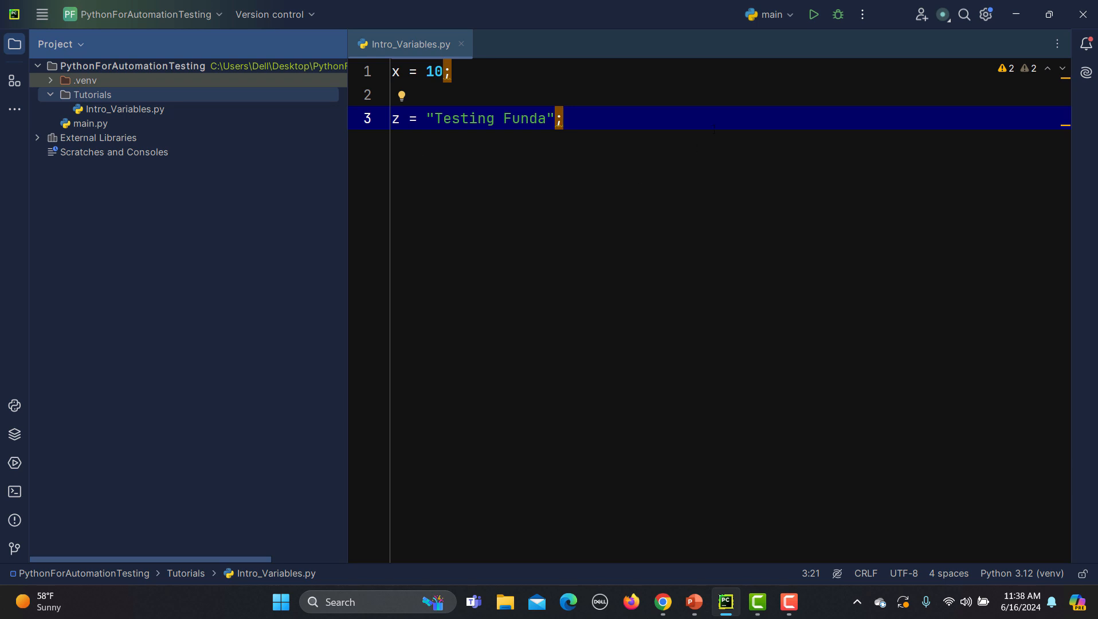
Step: Run Intro_Variables.py using the Current File configuration, exiting with code 0
left_click(767, 14)
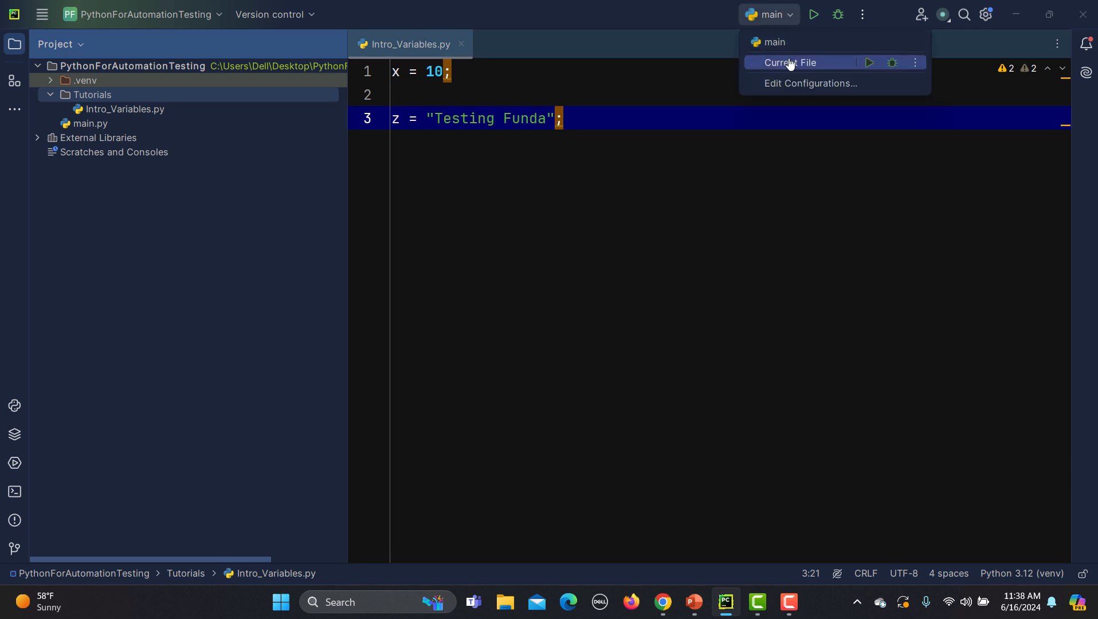
left_click(790, 62)
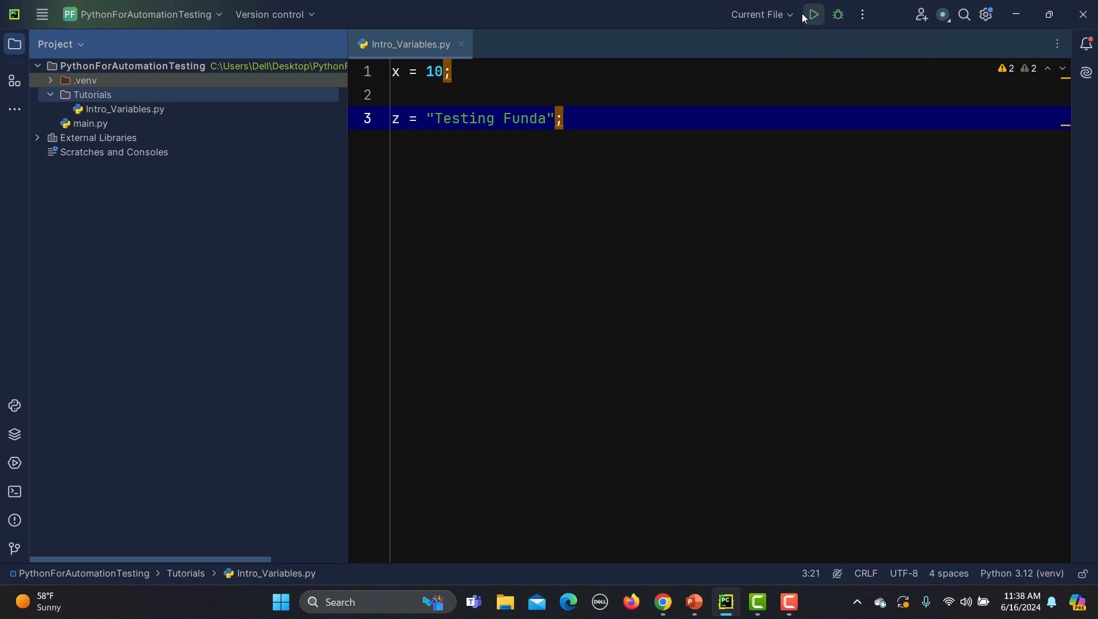
mouse_move(13, 490)
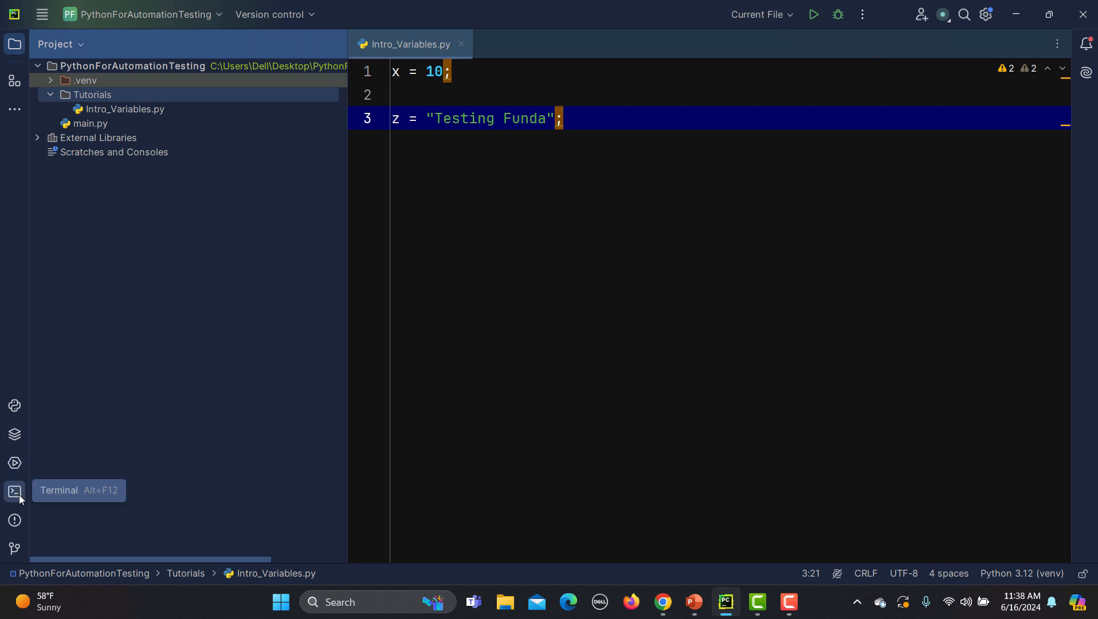
left_click(13, 490)
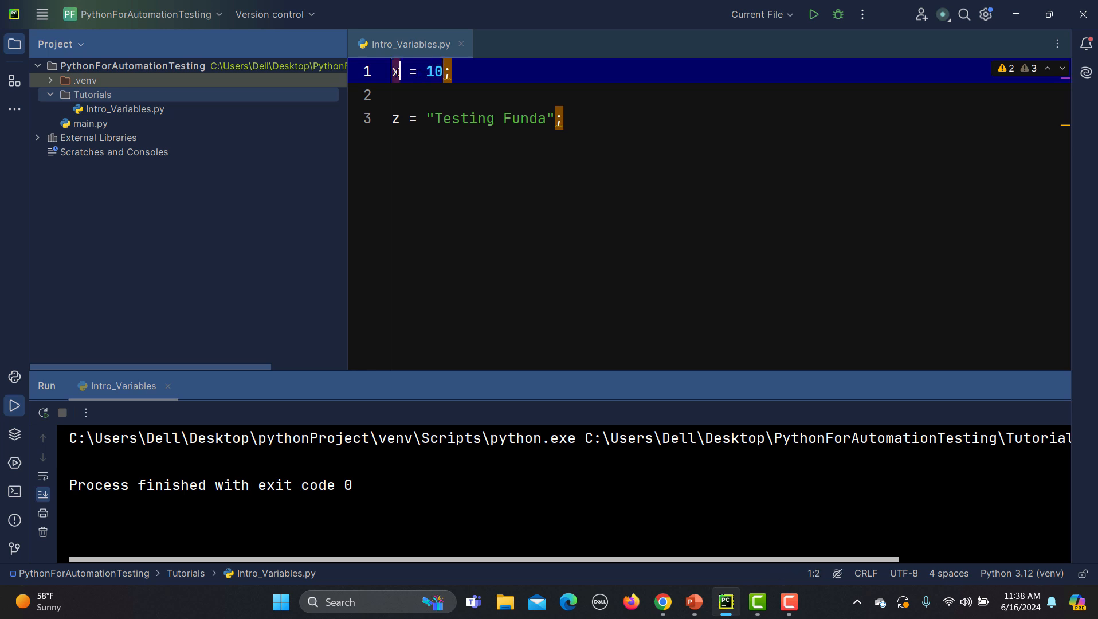
Step: Add print(x) after the assignments and rerun, printing 10
left_click(471, 118)
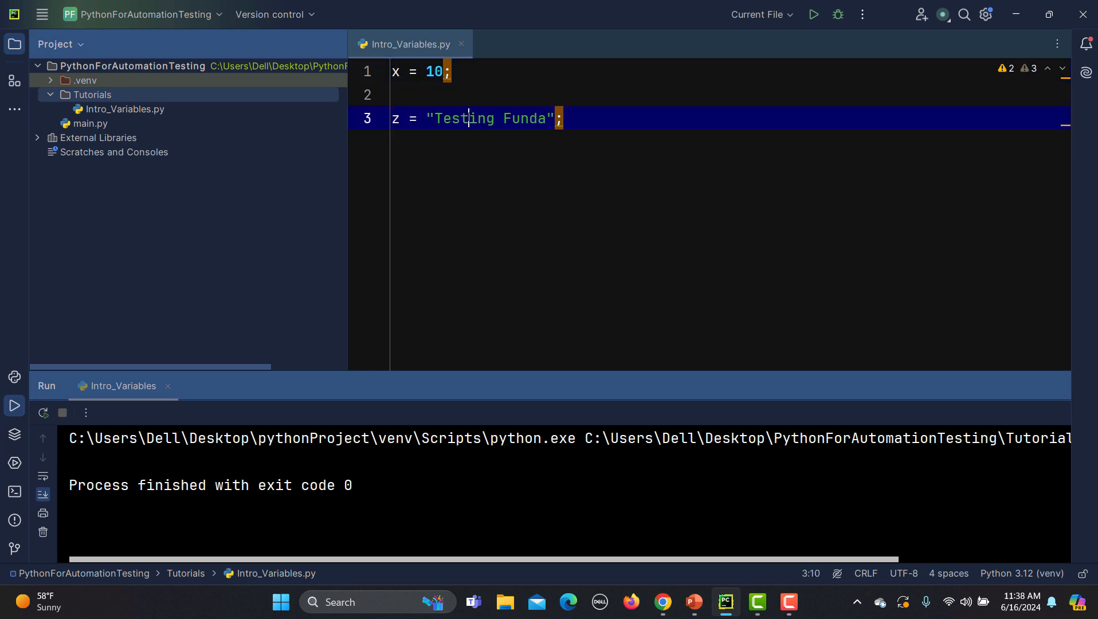
left_click(561, 117)
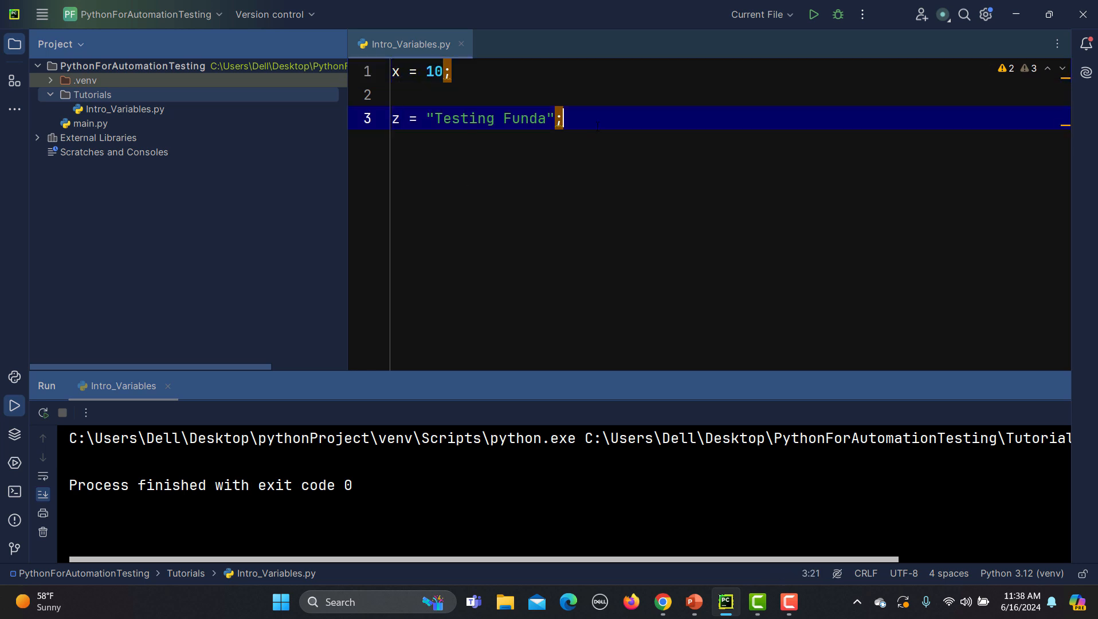
key("Enter")
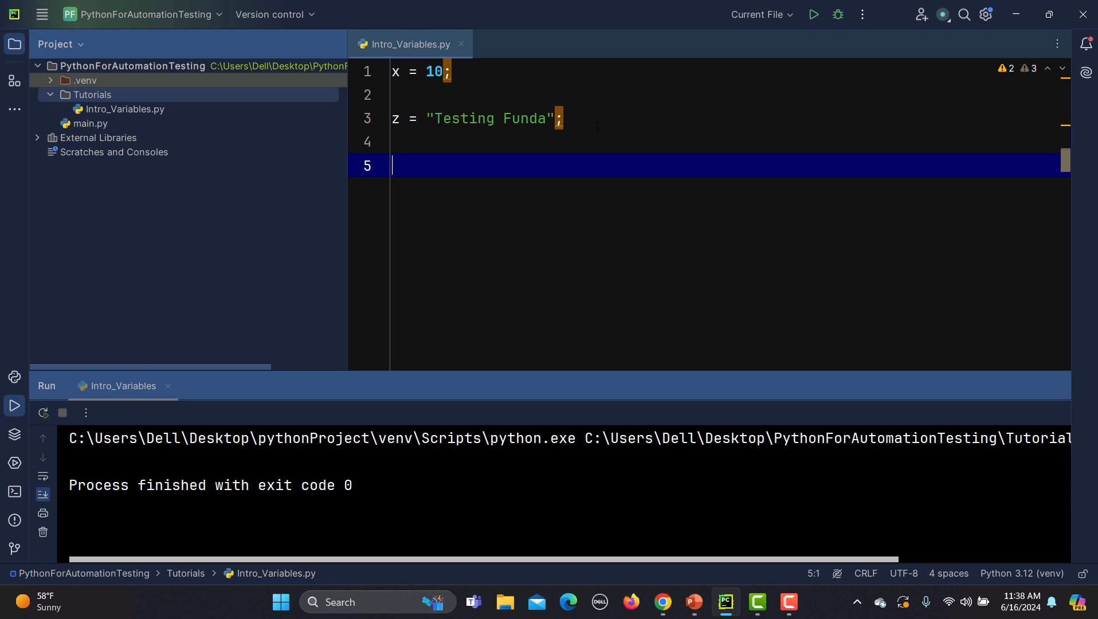
type("print(")
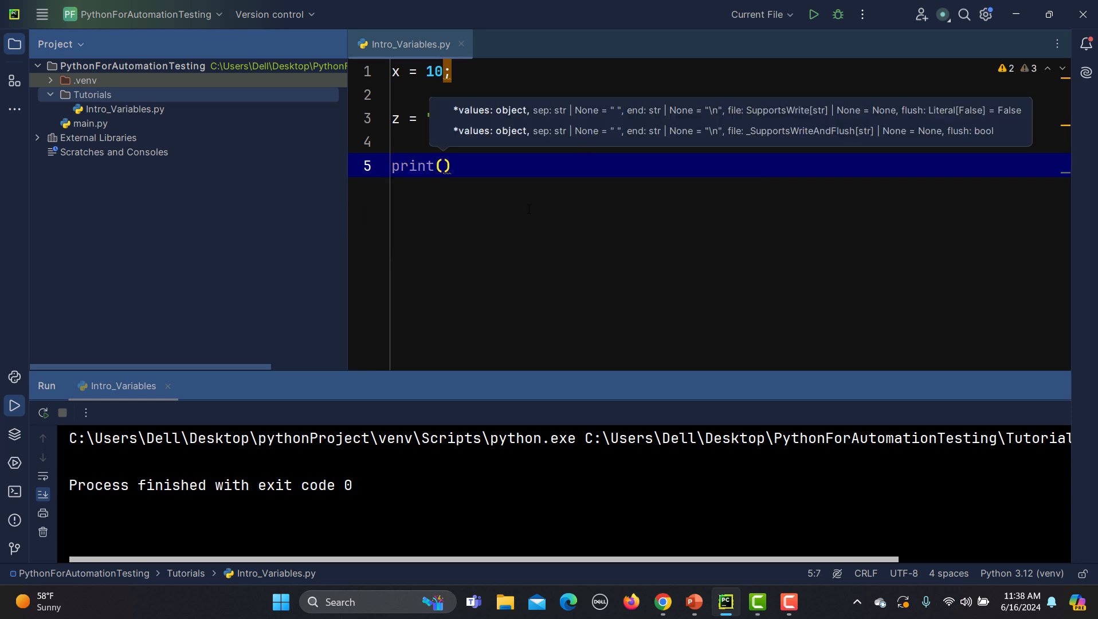
type("\"Testing Funda\";")
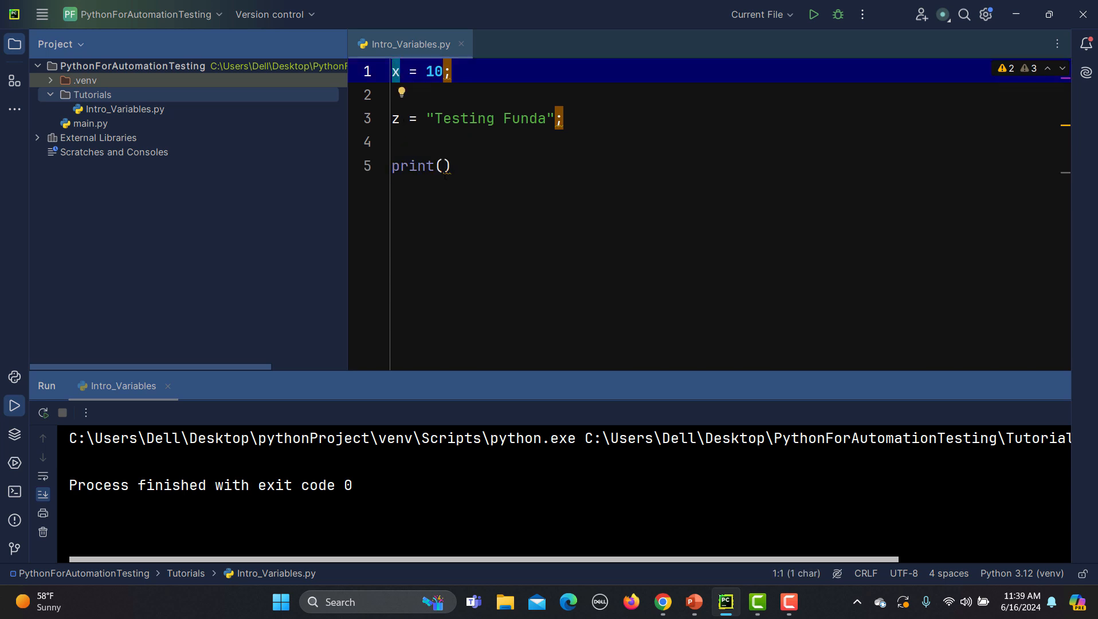
type("x")
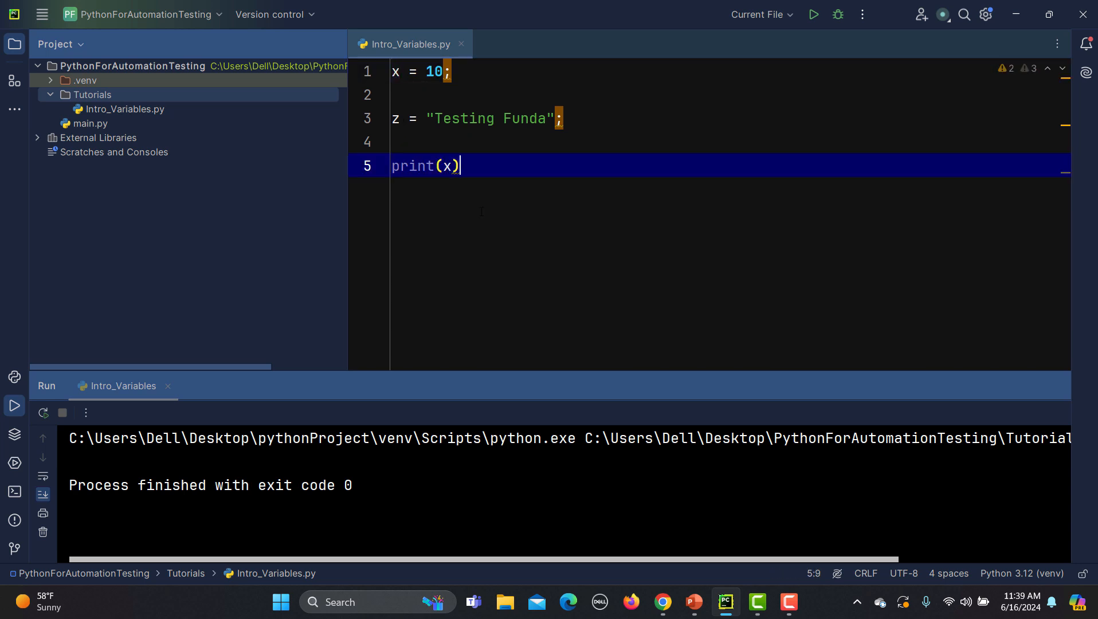
left_click(811, 14)
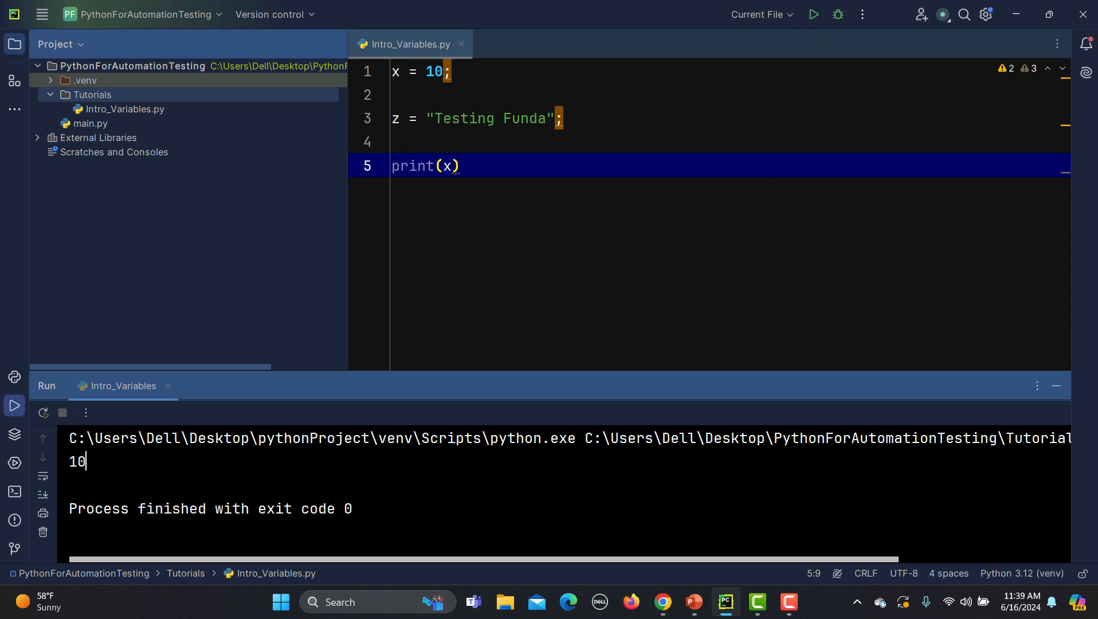
double_click(76, 462)
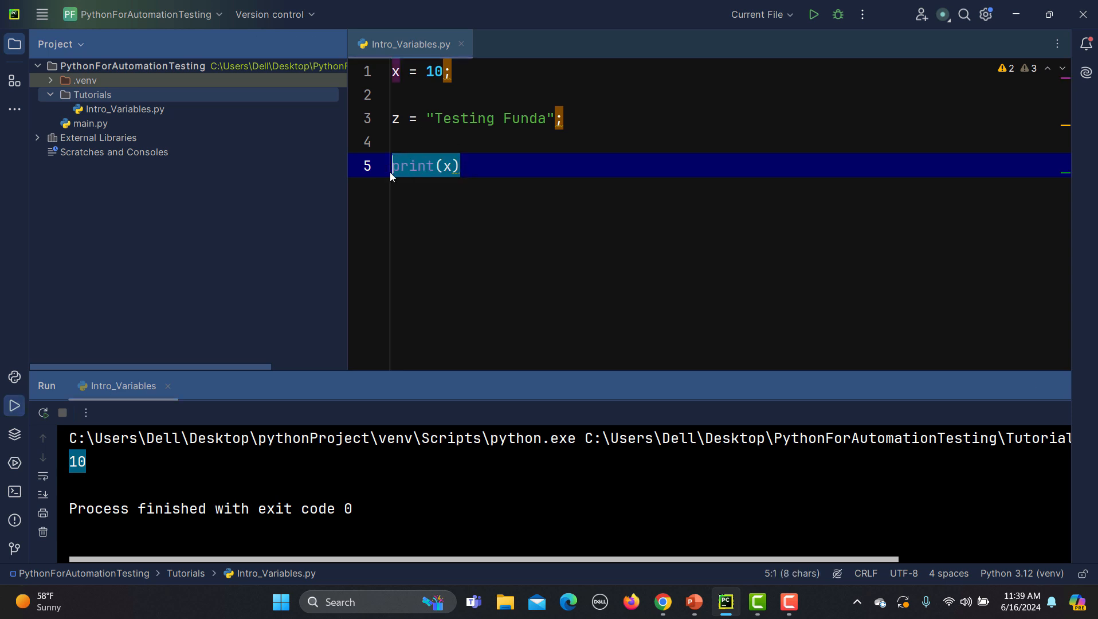
key("enter")
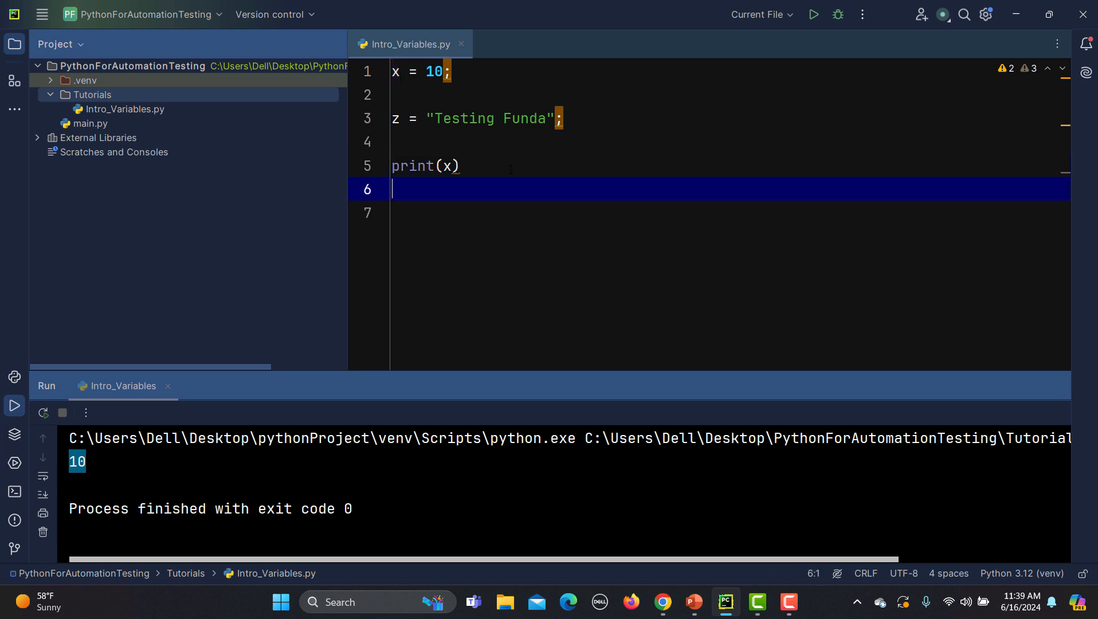
Step: Add the print(z) line below print(x)
type("print(x)")
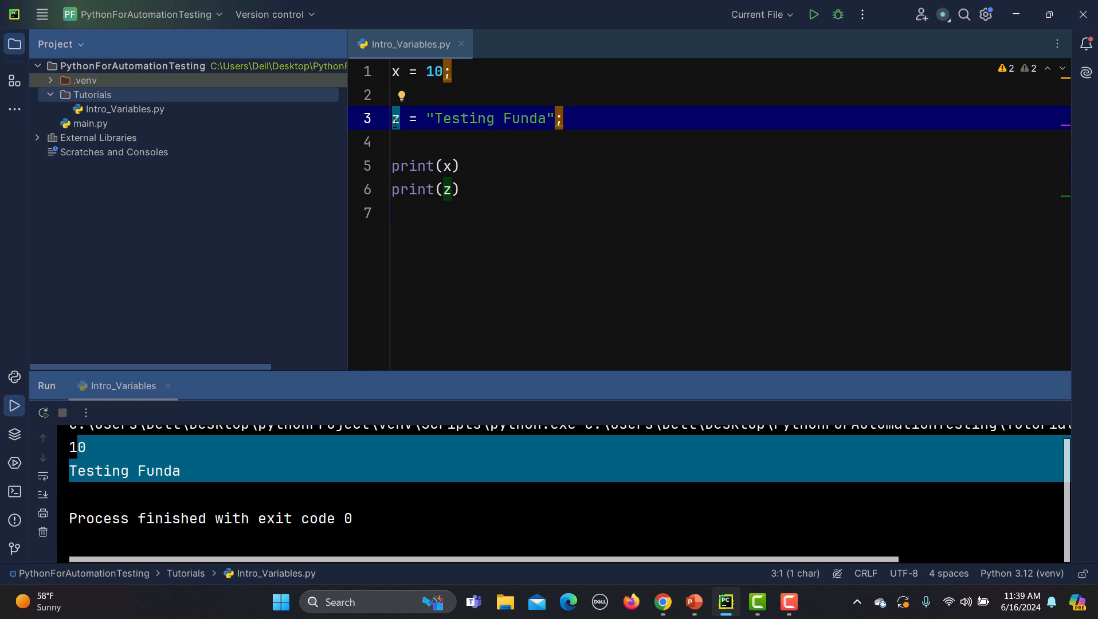
Step: Rename the variable on line 3 from Trainer to Institute
type("T")
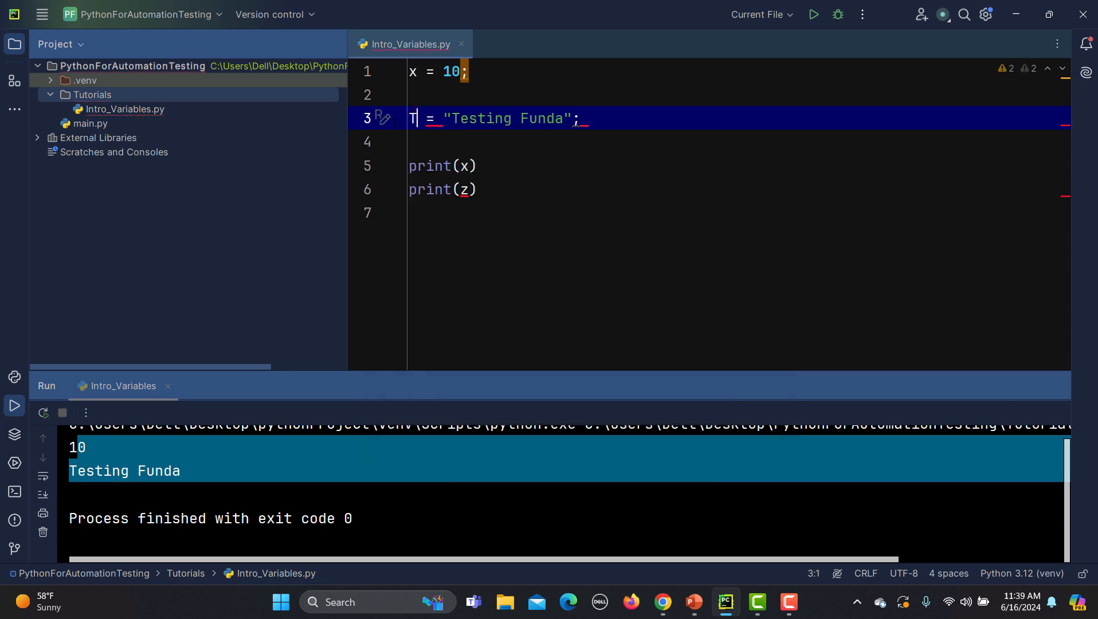
type("rainer")
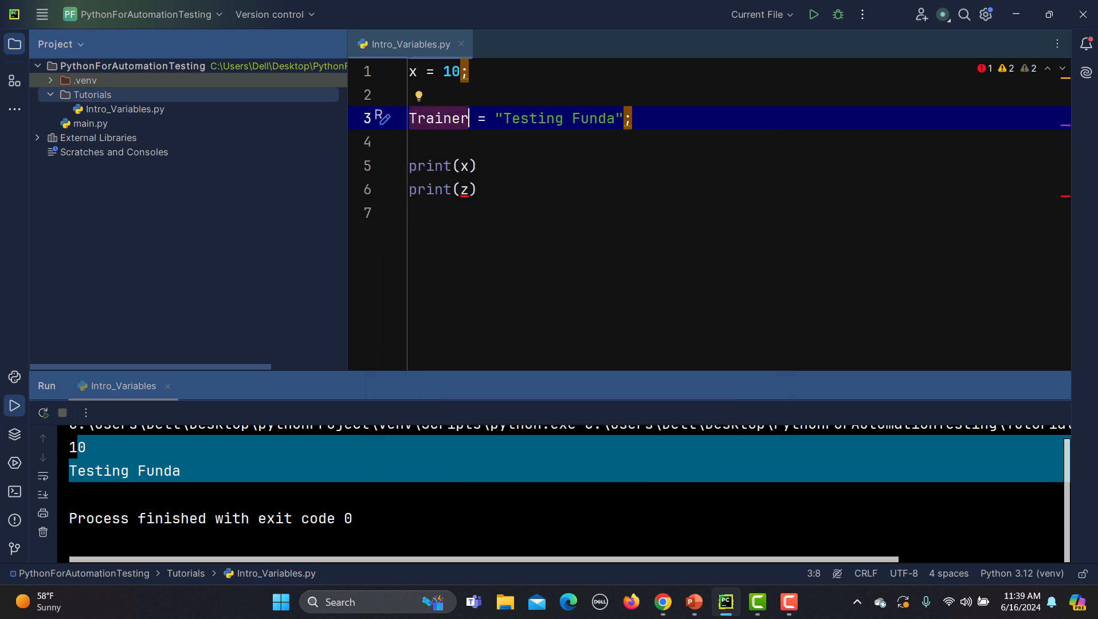
double_click(438, 118)
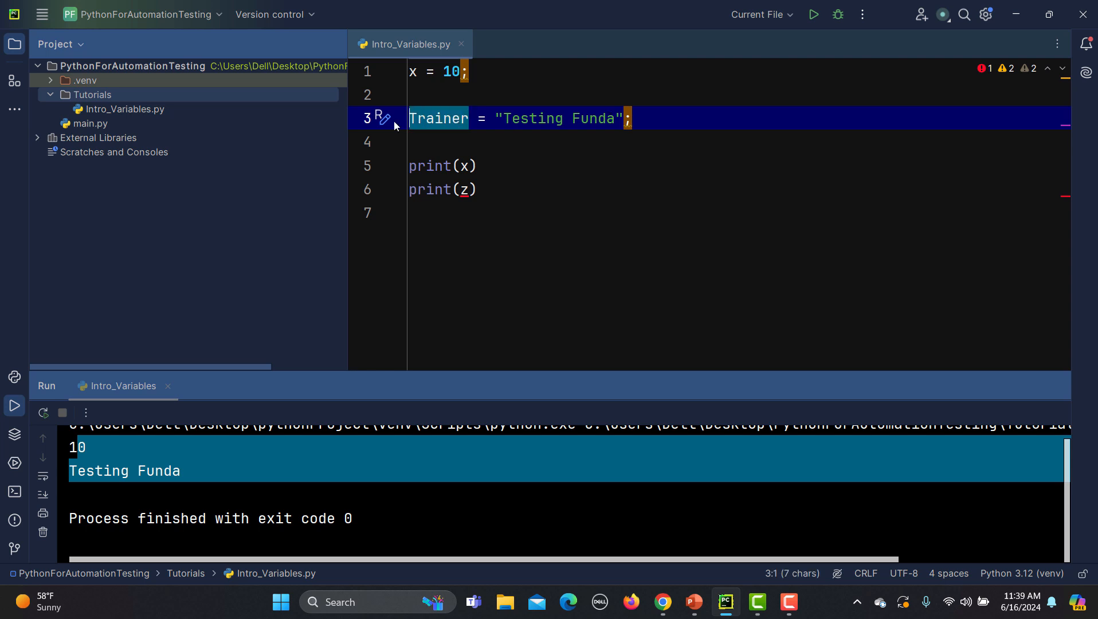
type("Institut")
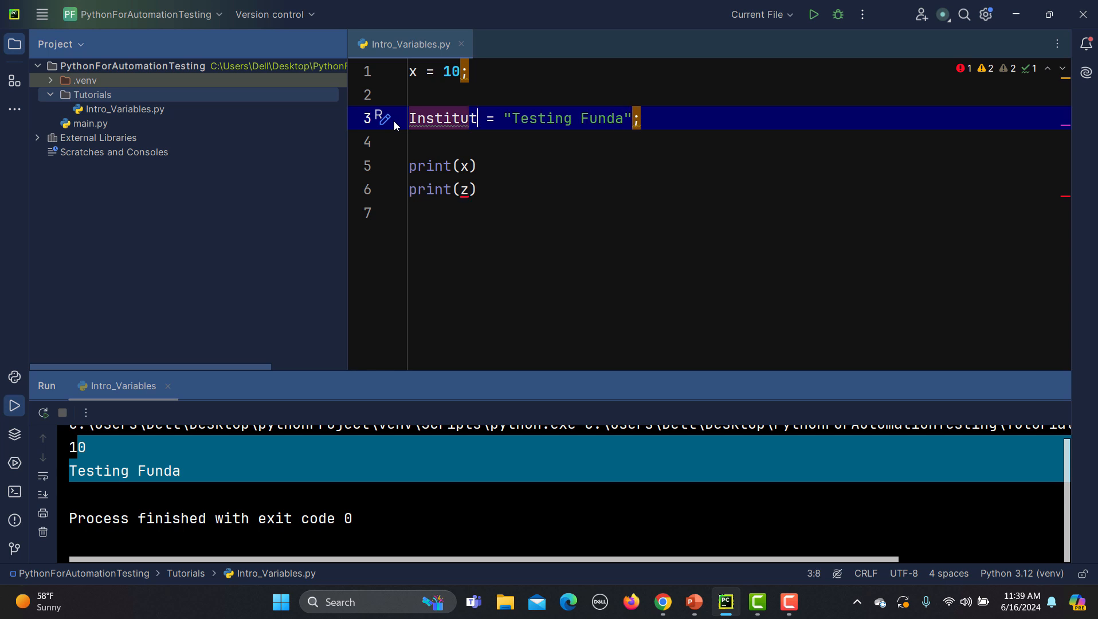
type("e")
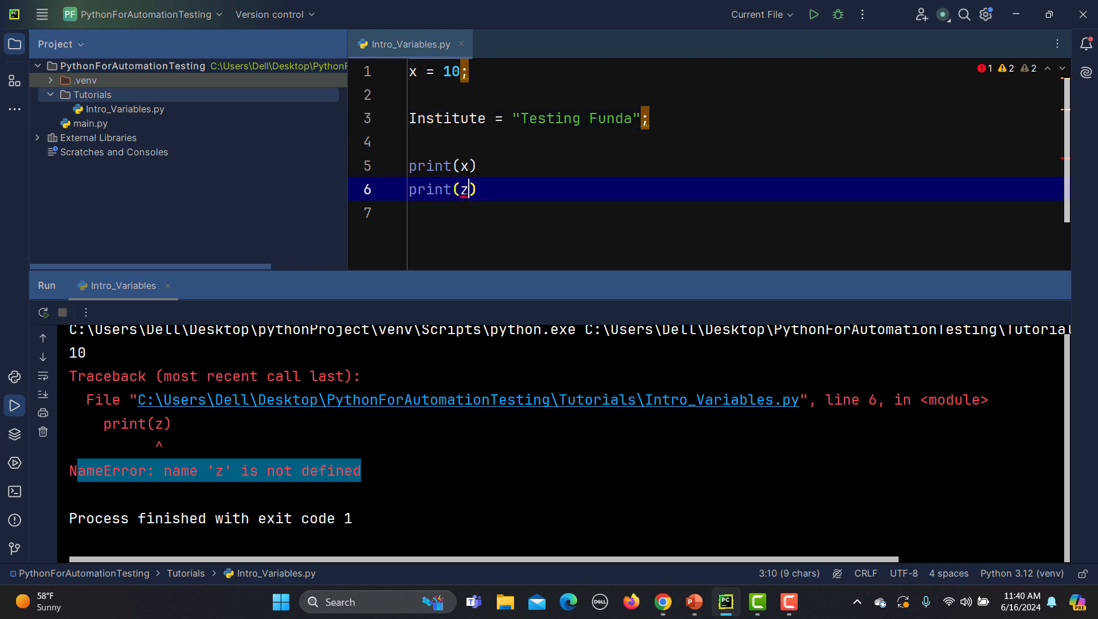
Step: Replace z with Institute in the last print and rerun the script
left_click(465, 189)
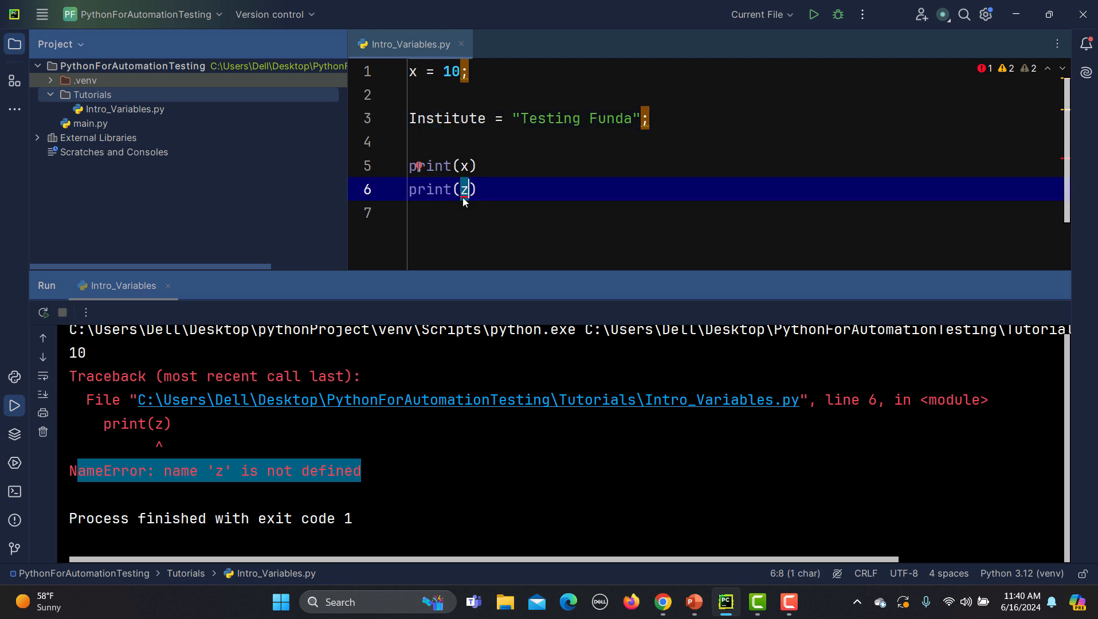
double_click(448, 118)
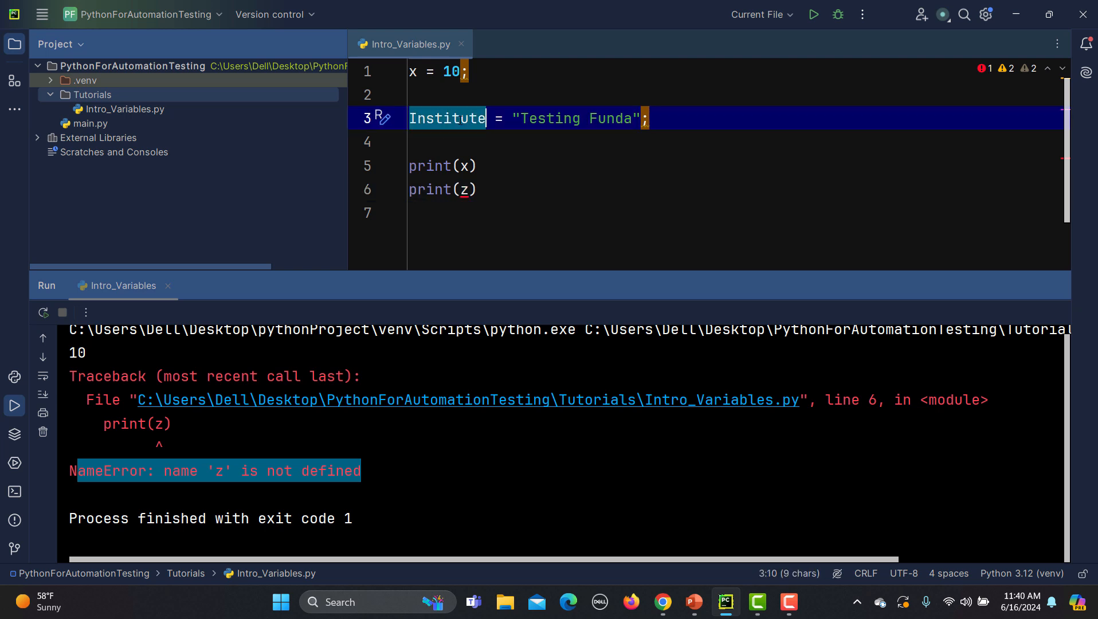
type("Institute")
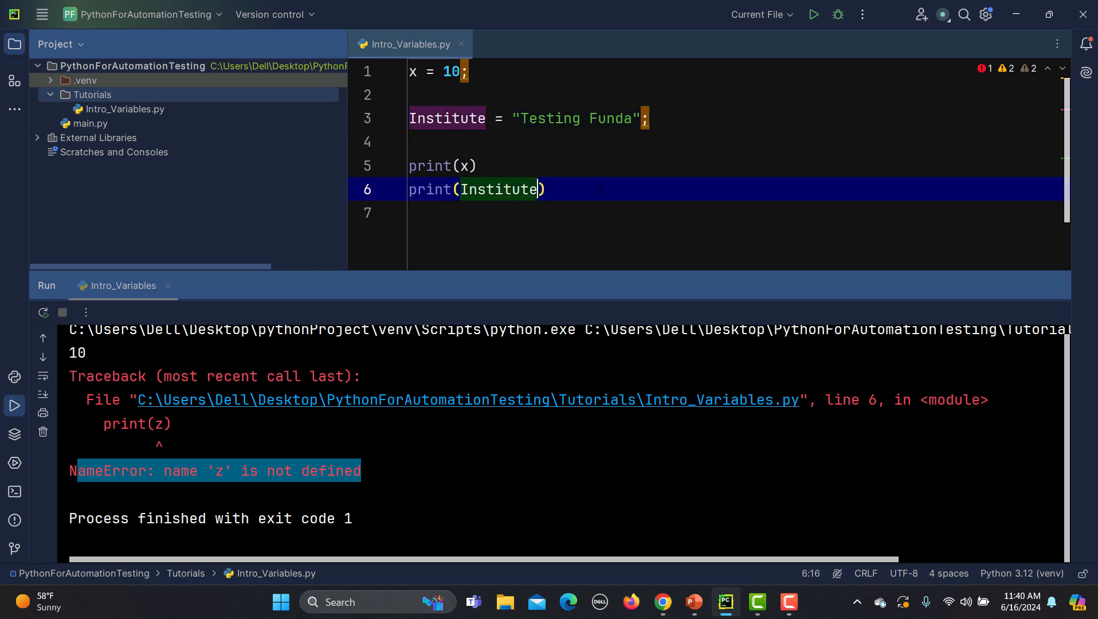
left_click(812, 14)
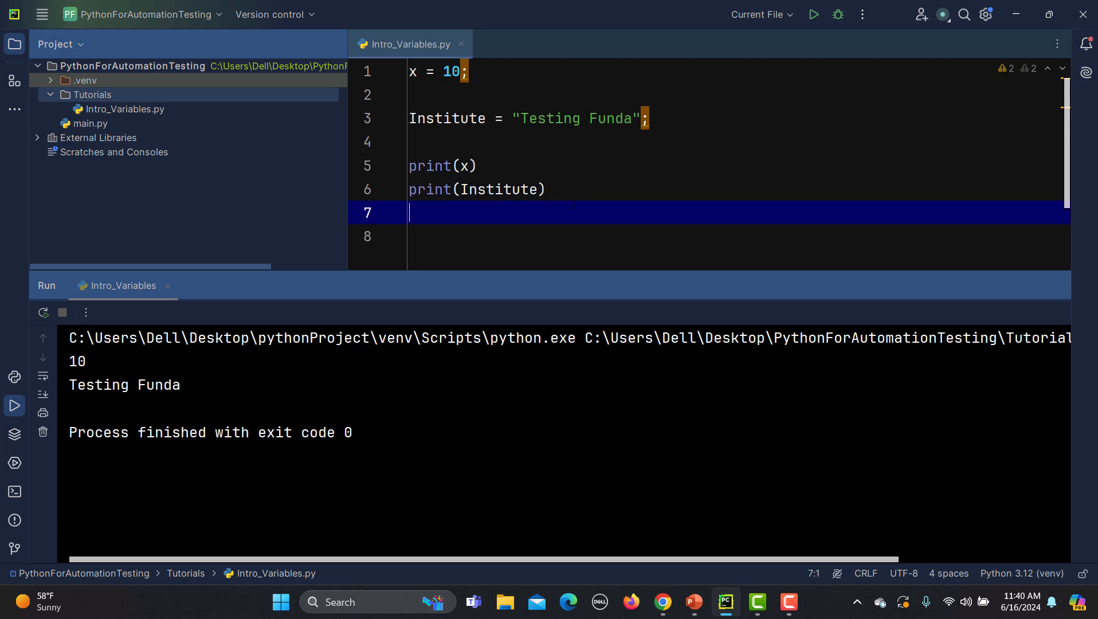
Step: Add print("Testing Funda 1") on line 8 and run the script
type("prion")
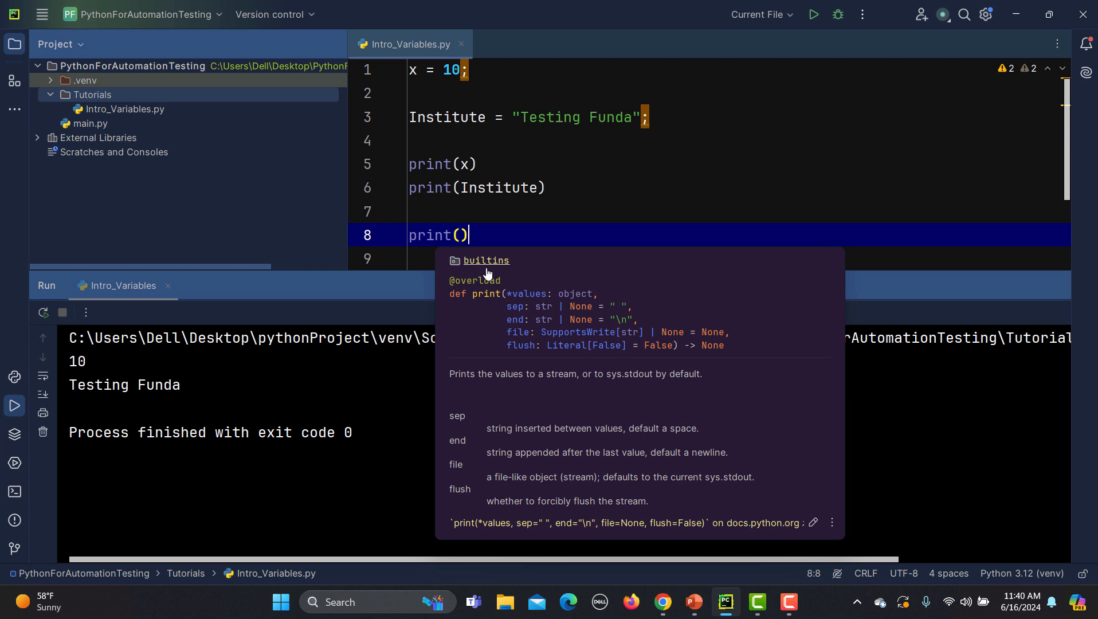
mouse_move(619, 306)
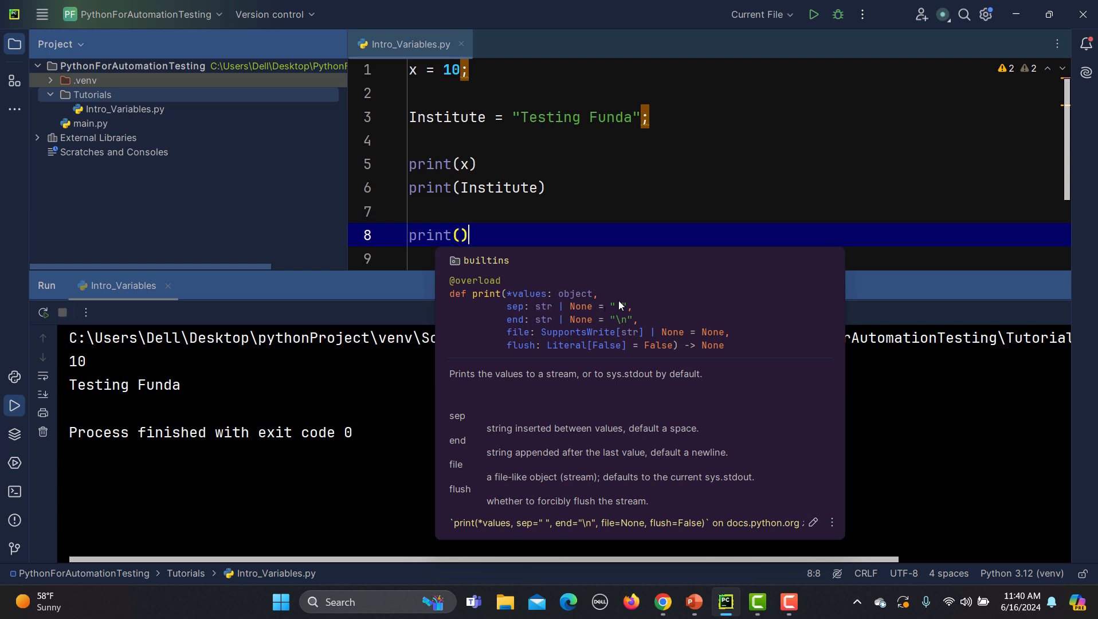
mouse_move(606, 316)
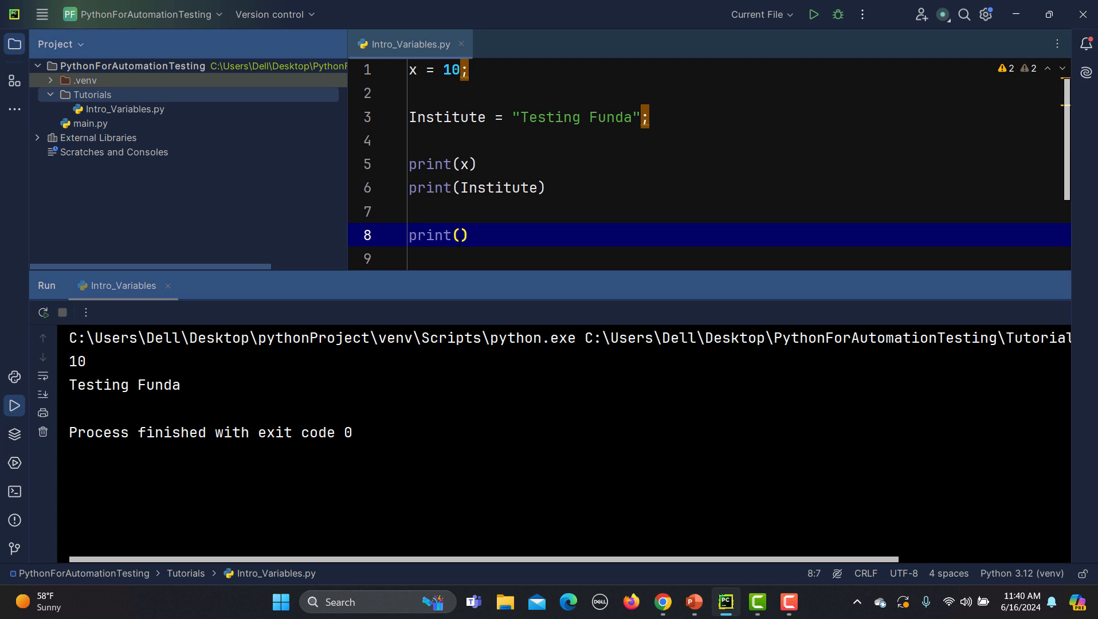
type("\"")
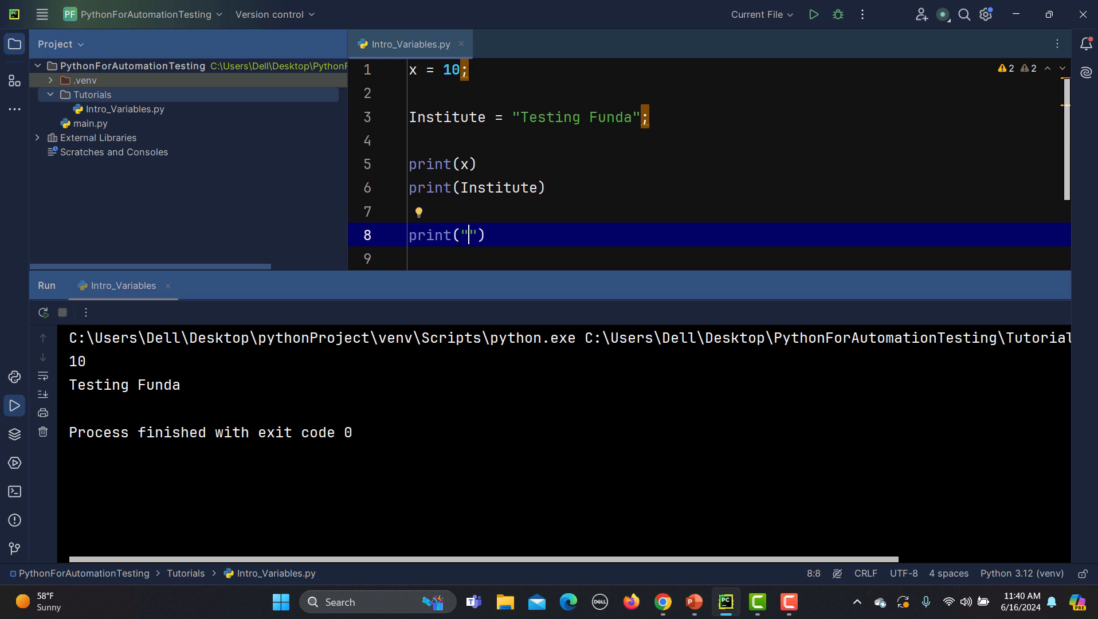
type("Test")
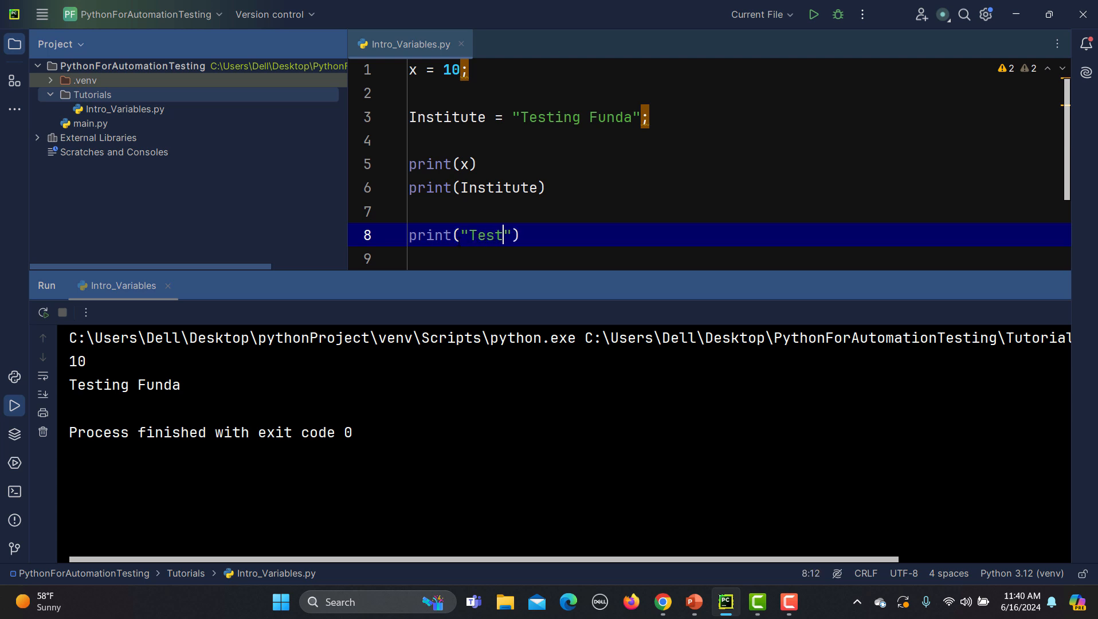
type("ing")
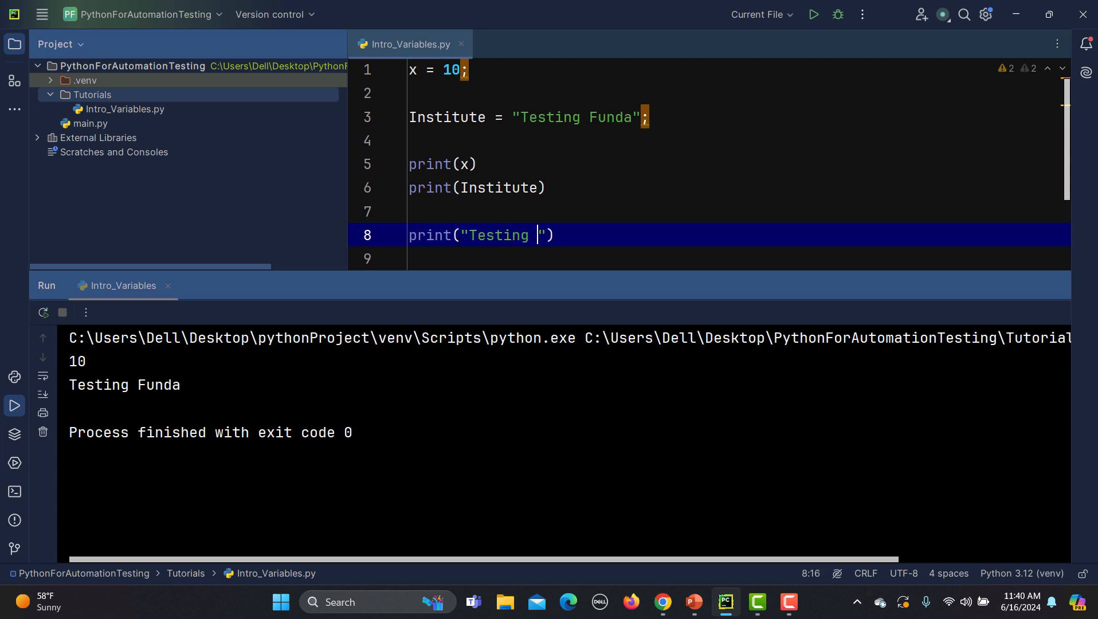
type("Funda")
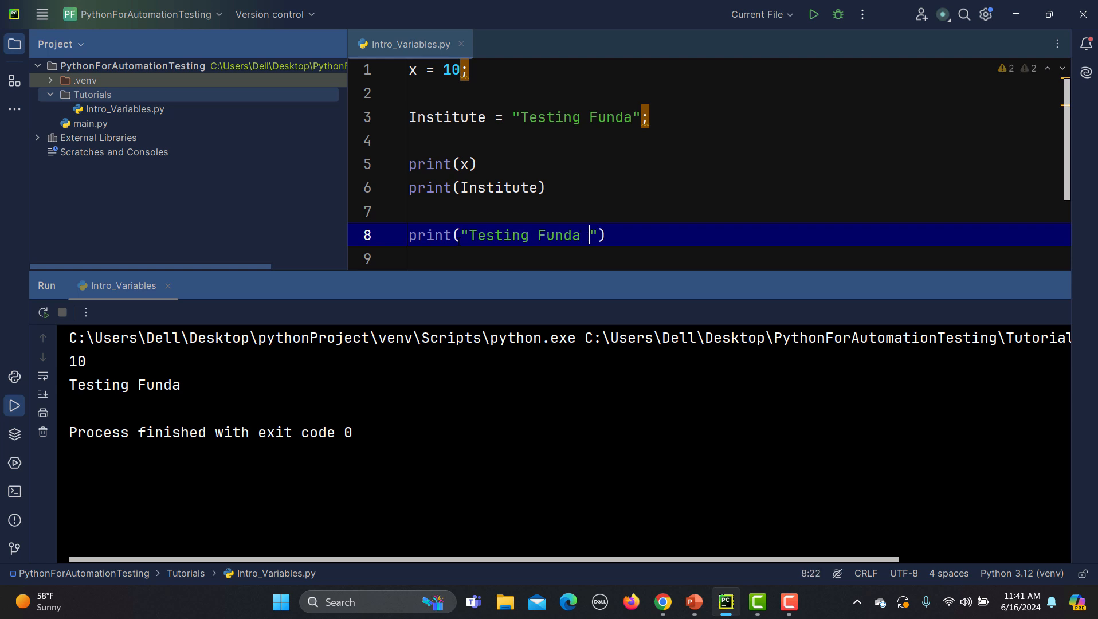
type("1")
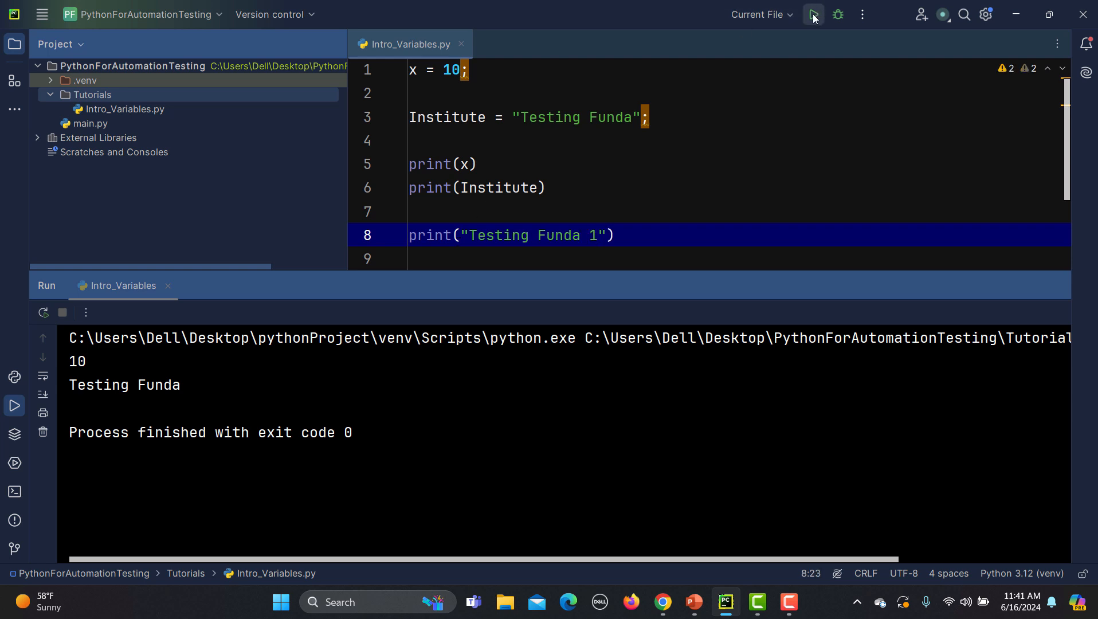
left_click(812, 13)
type("print('T1'")
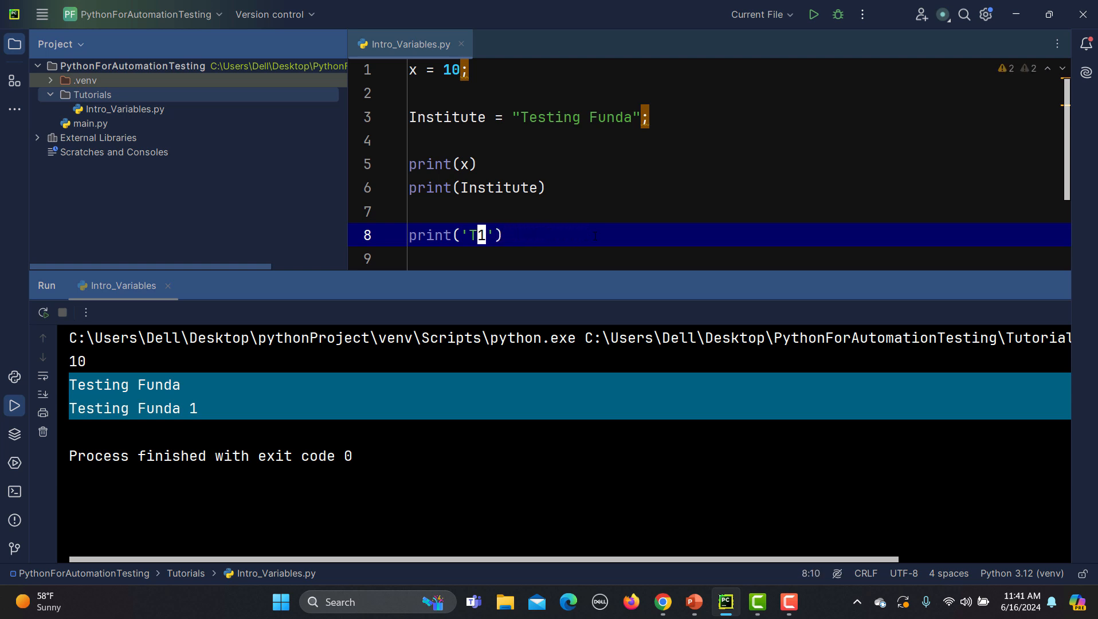
Step: Change line 8's print argument to 10, then start wrapping it in single quotes
key("Backspace")
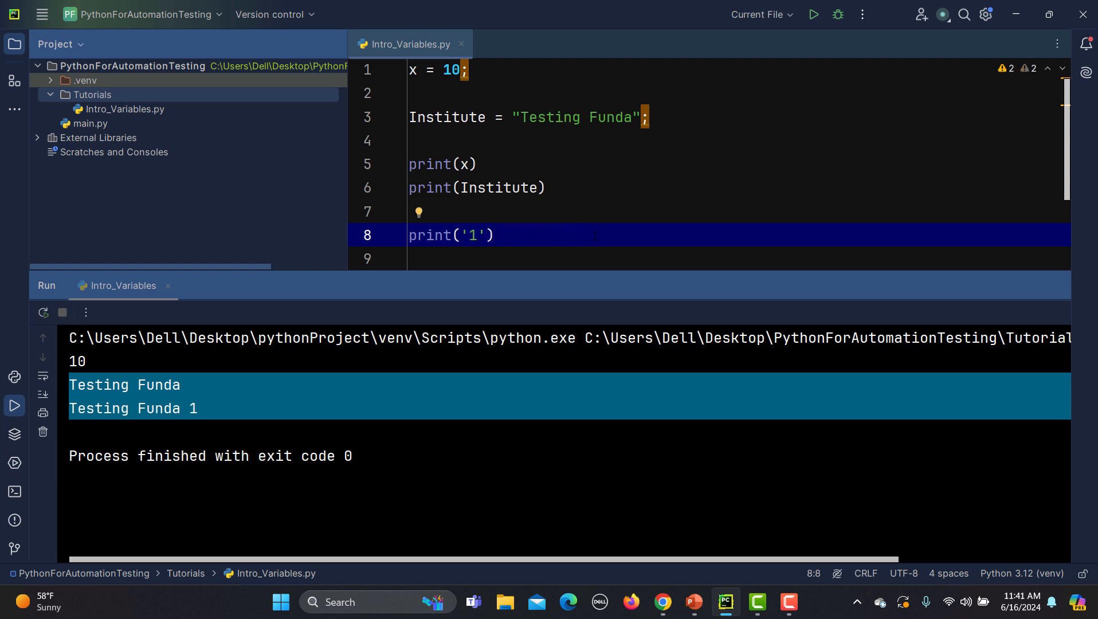
left_click(492, 234)
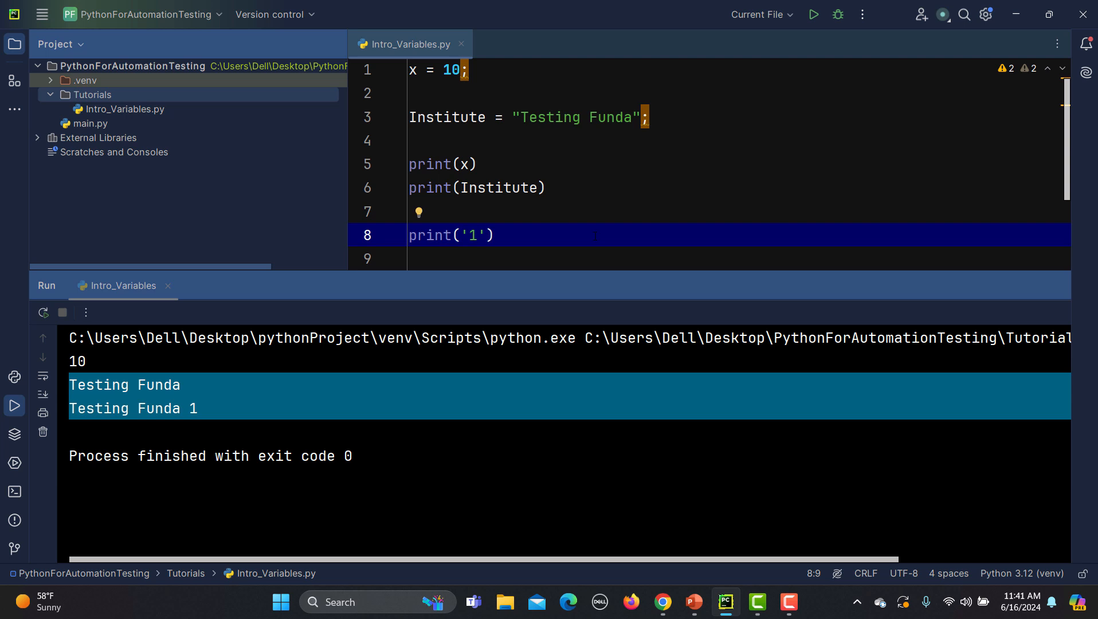
type("0")
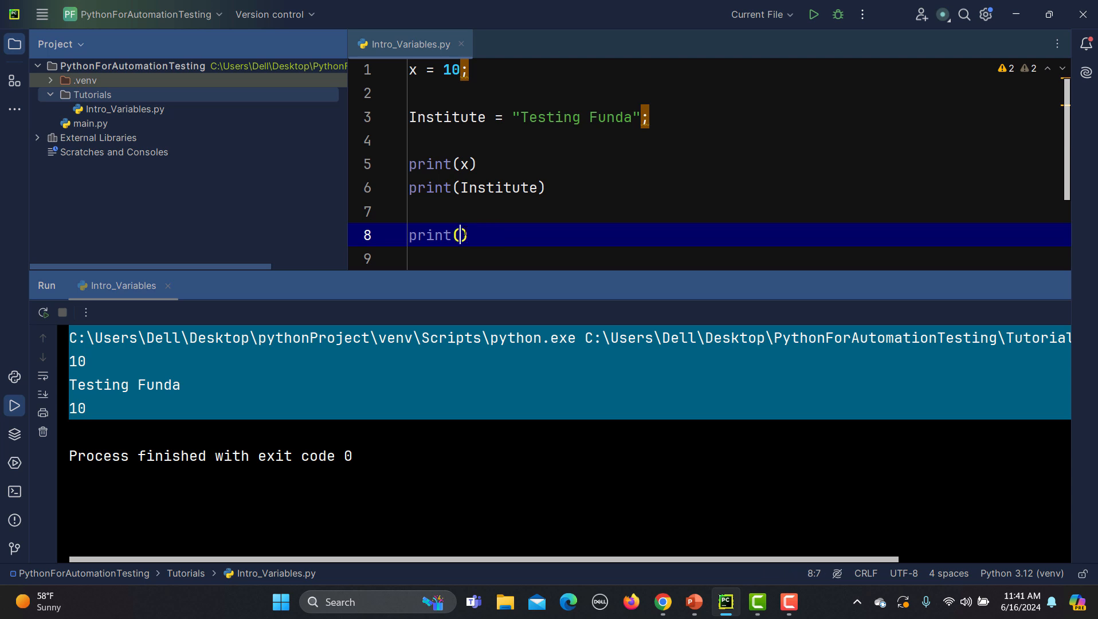
type("10")
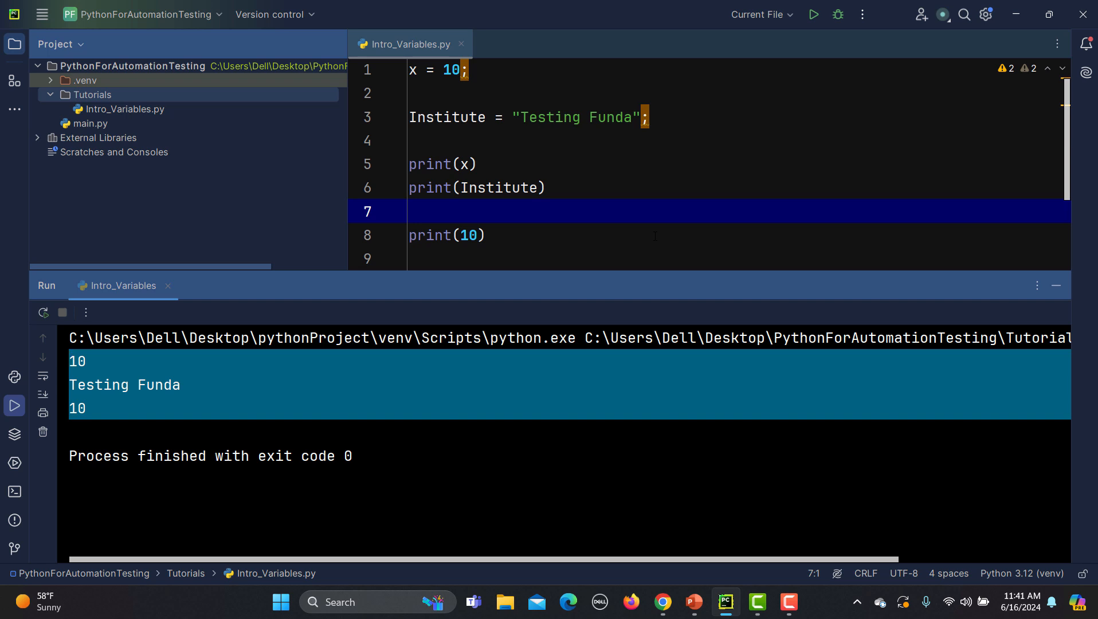
left_click(464, 235)
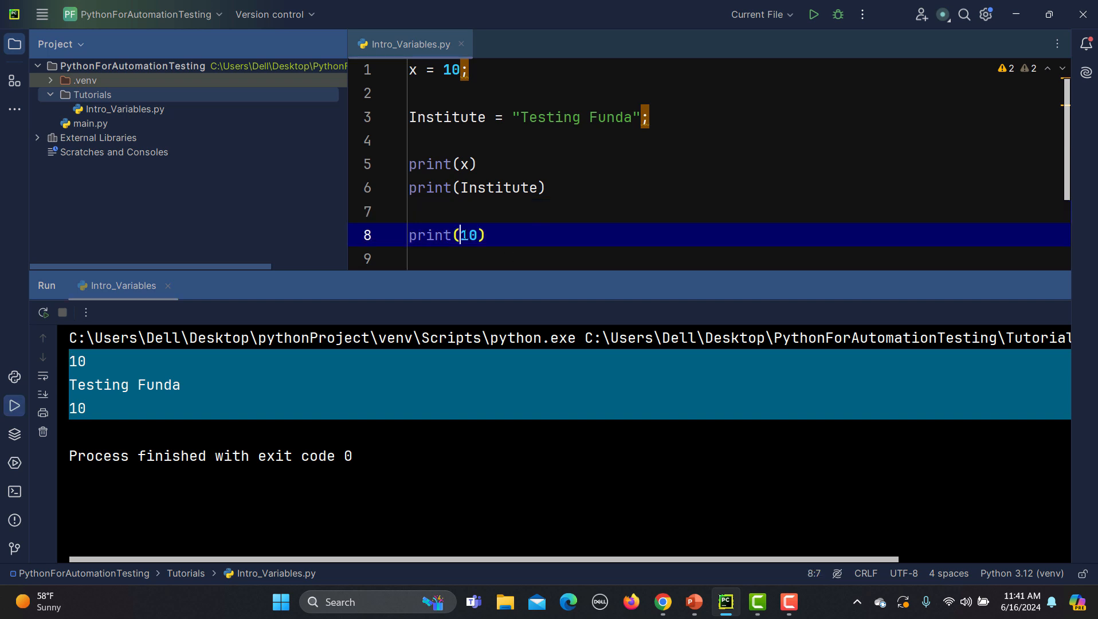
type("'")
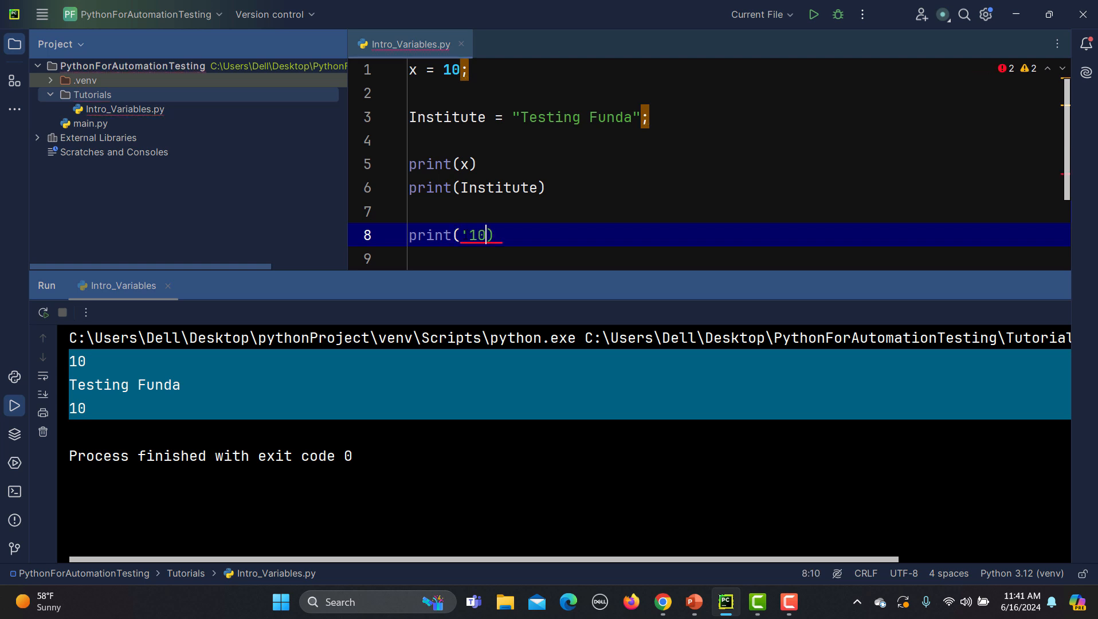